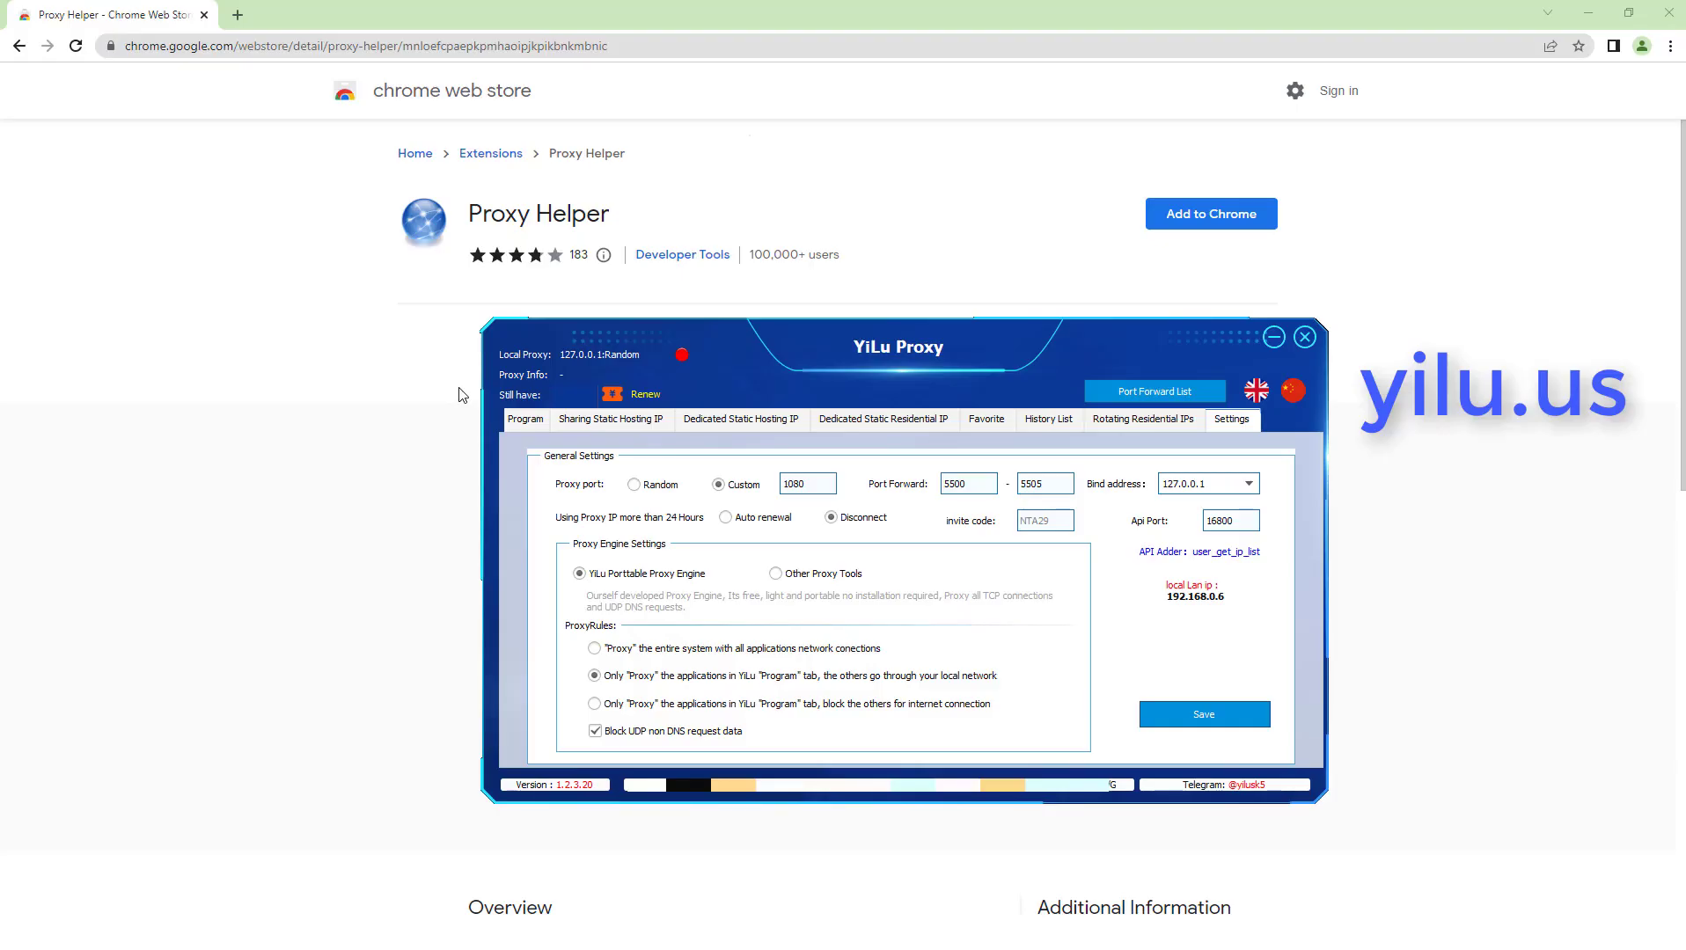
mouse_move(488, 343)
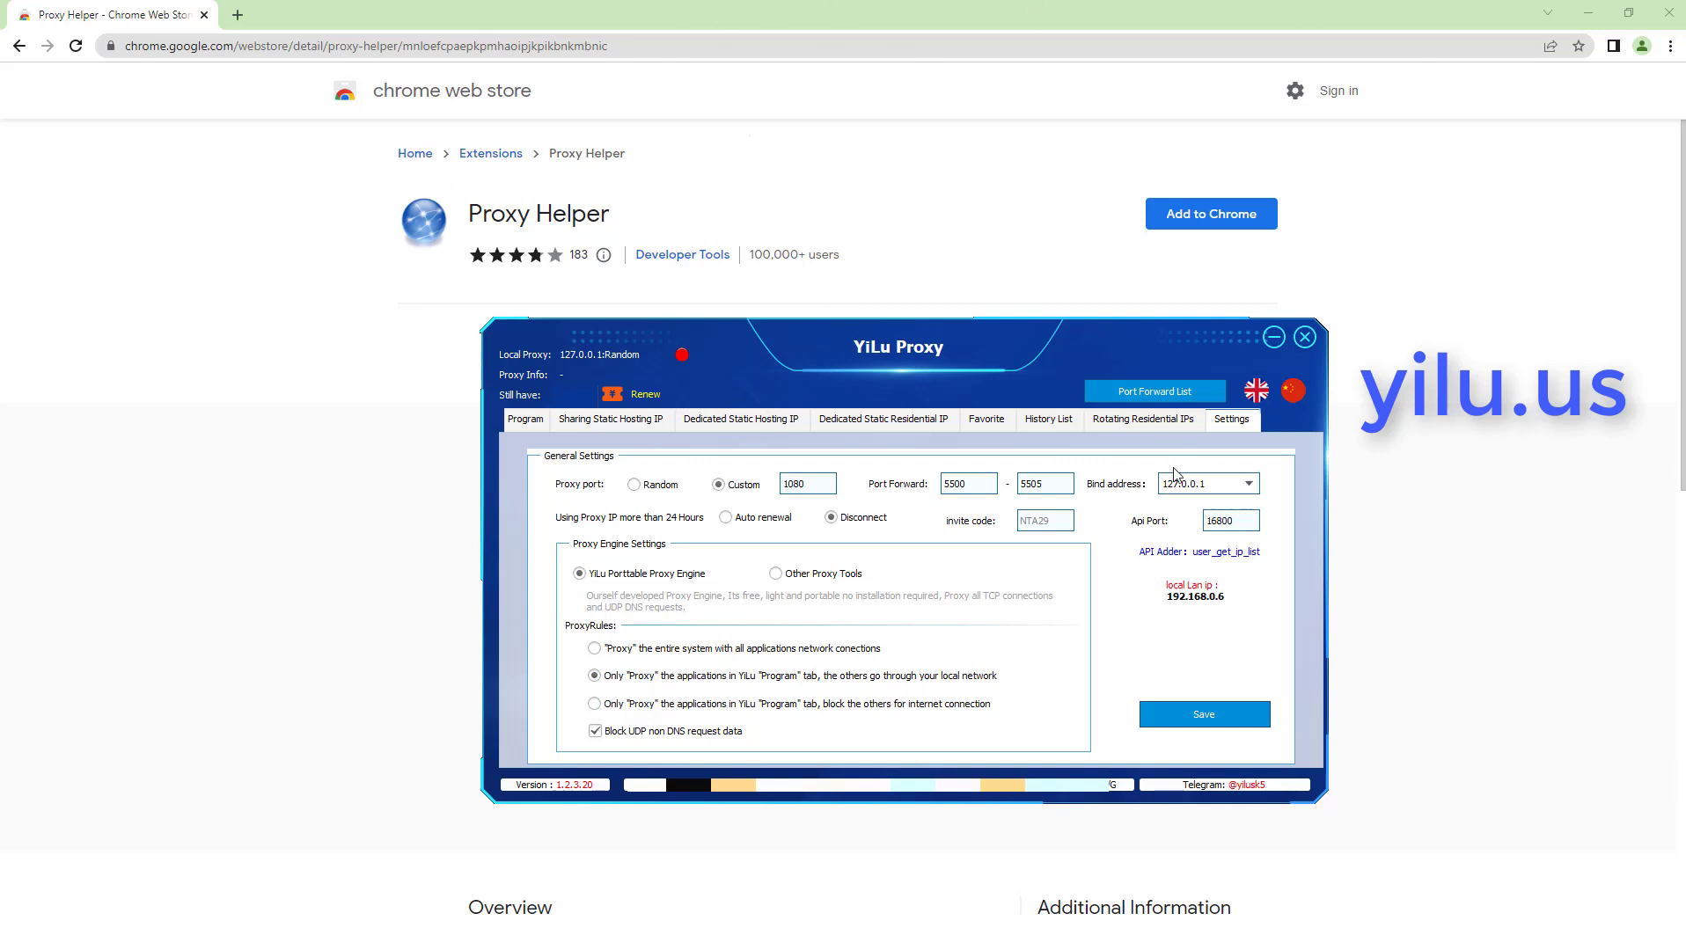
mouse_move(1199, 464)
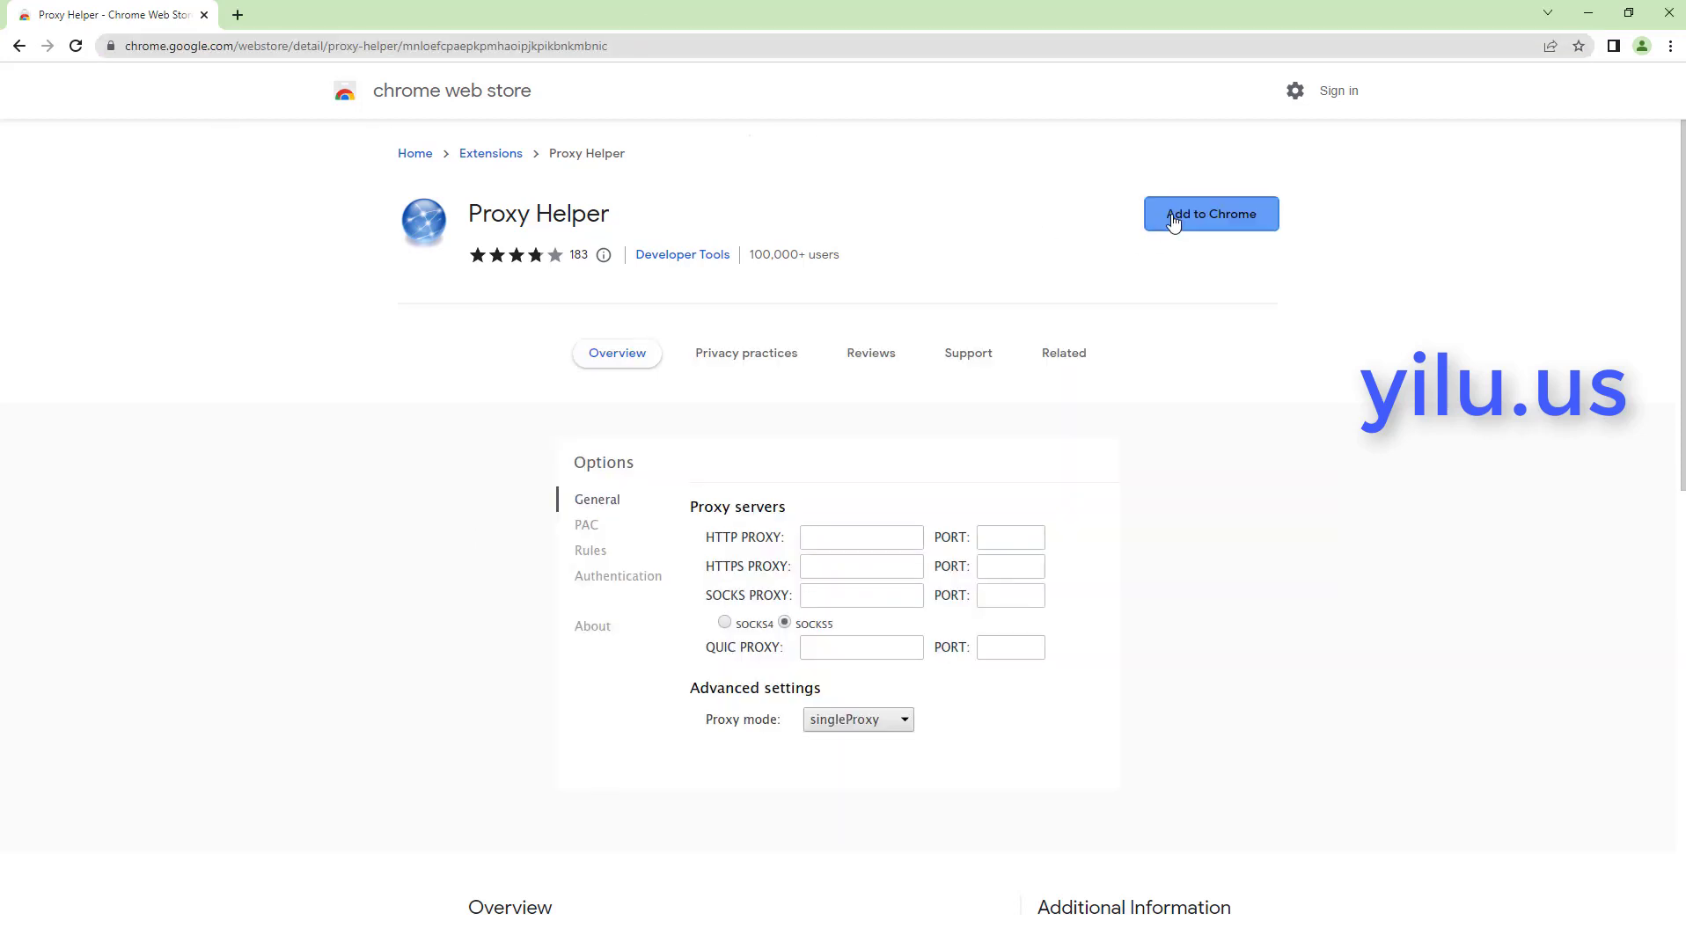
Add the Proxy Helper extension to Chrome from its Web Store page
click(1209, 213)
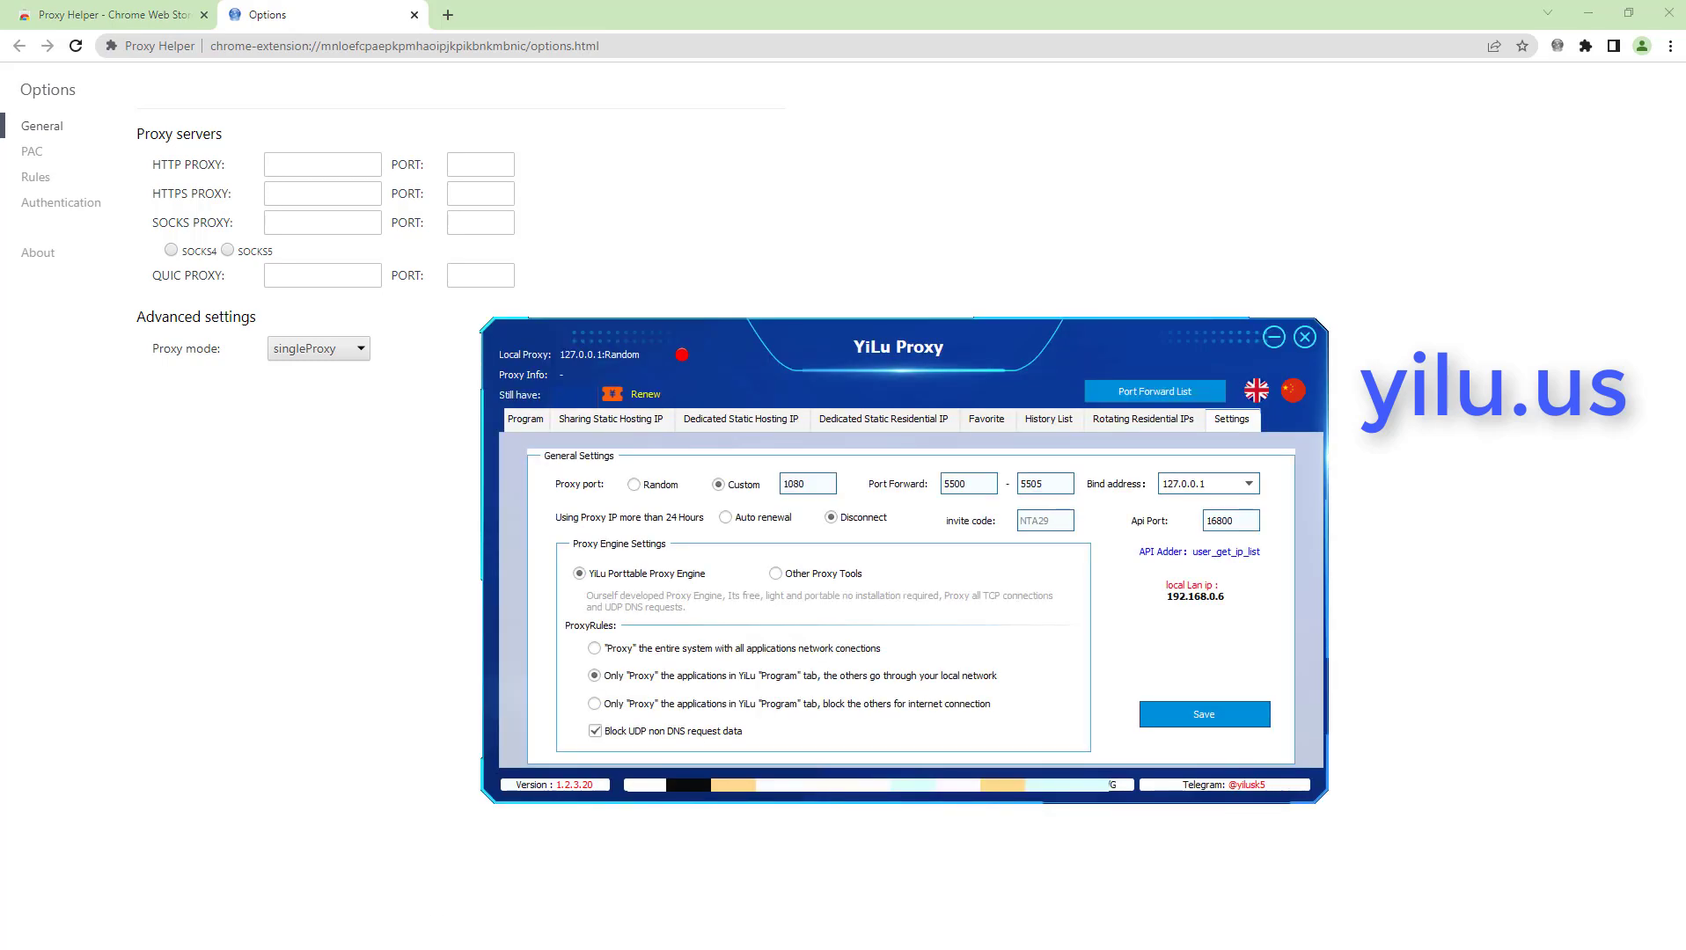
Refresh United States rotating residential IPs and forward the first one to a local port, starting 127.0.0.1 in Proxy Helper
click(1142, 419)
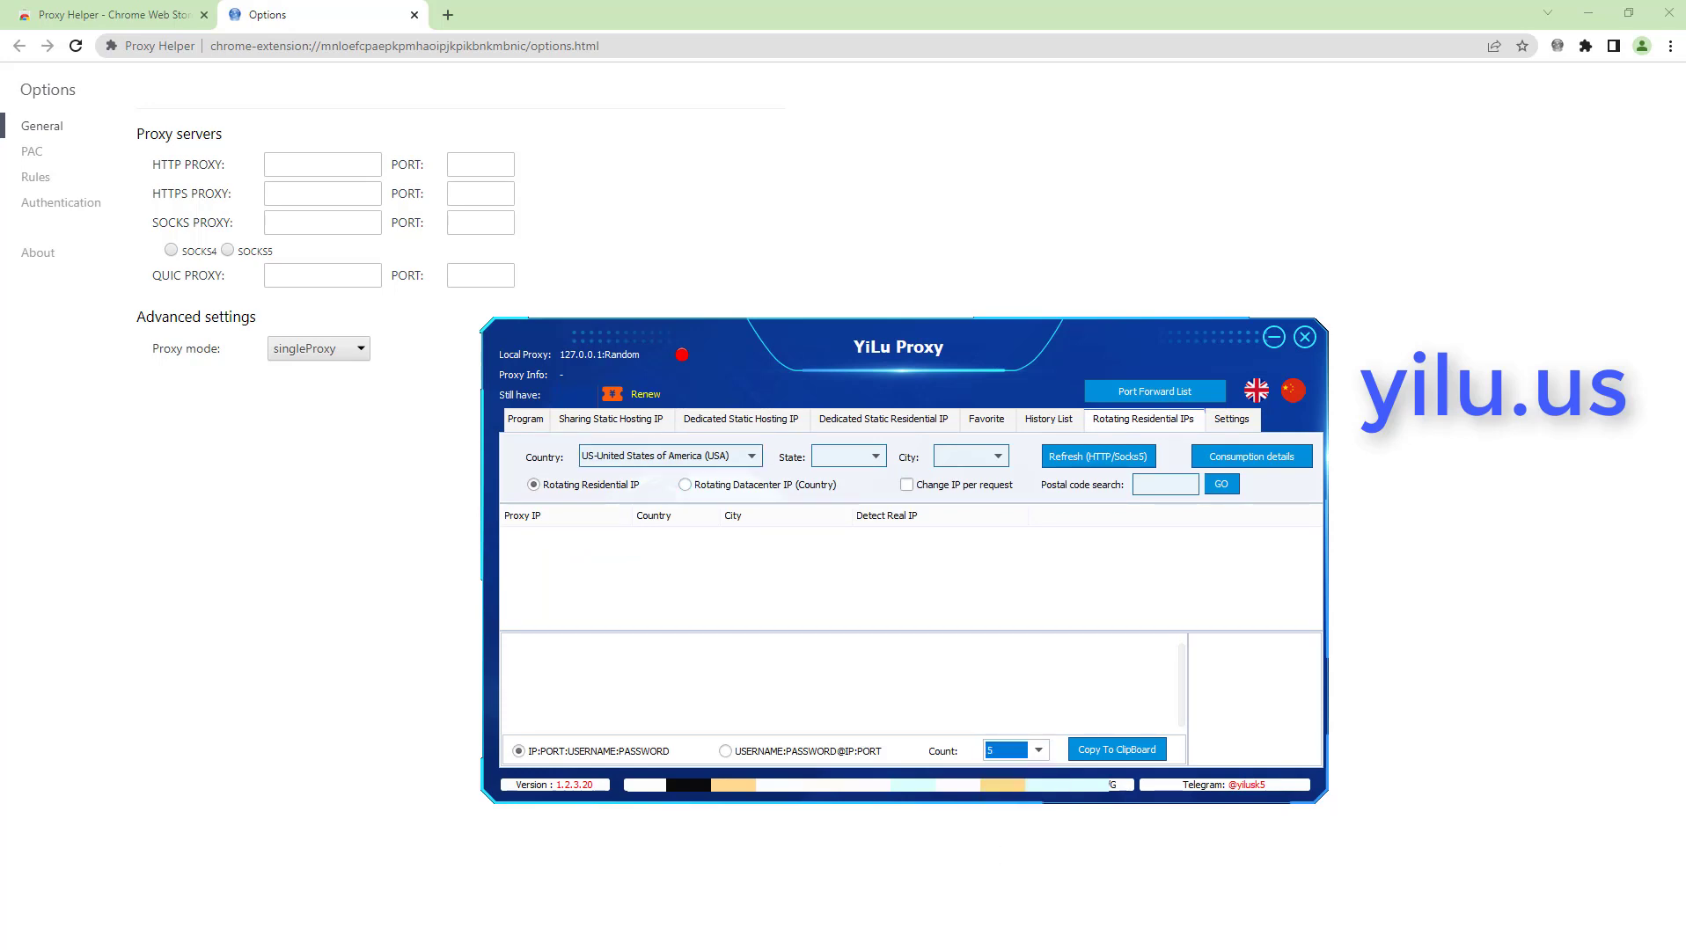
click(1096, 456)
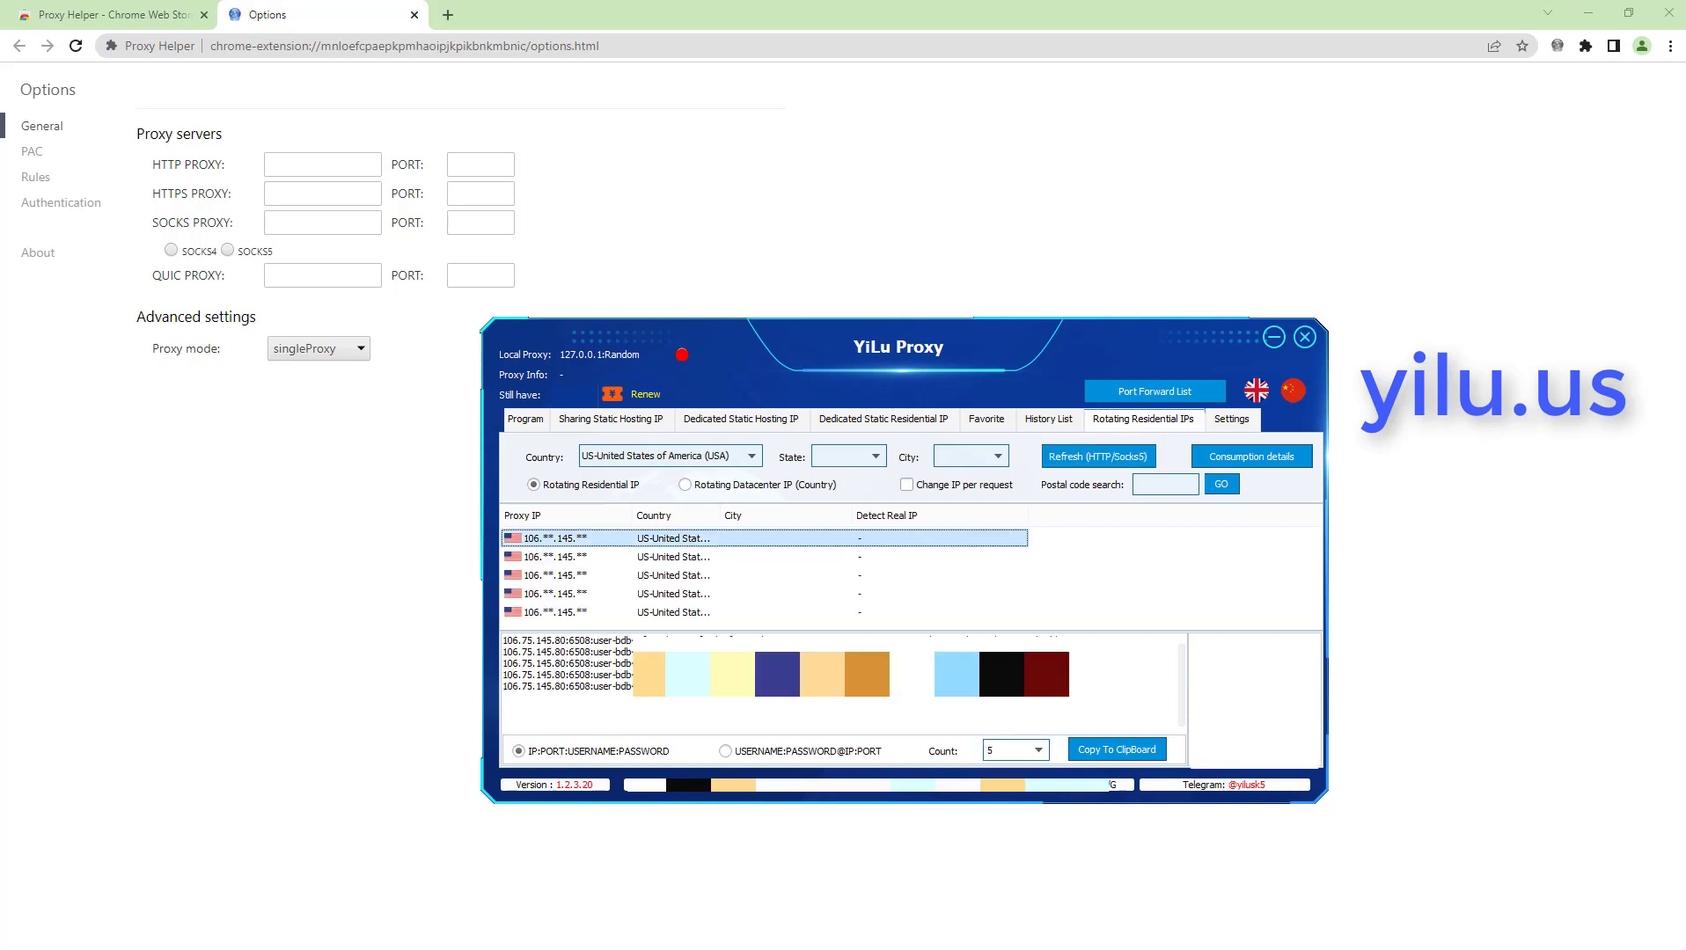
right_click(549, 536)
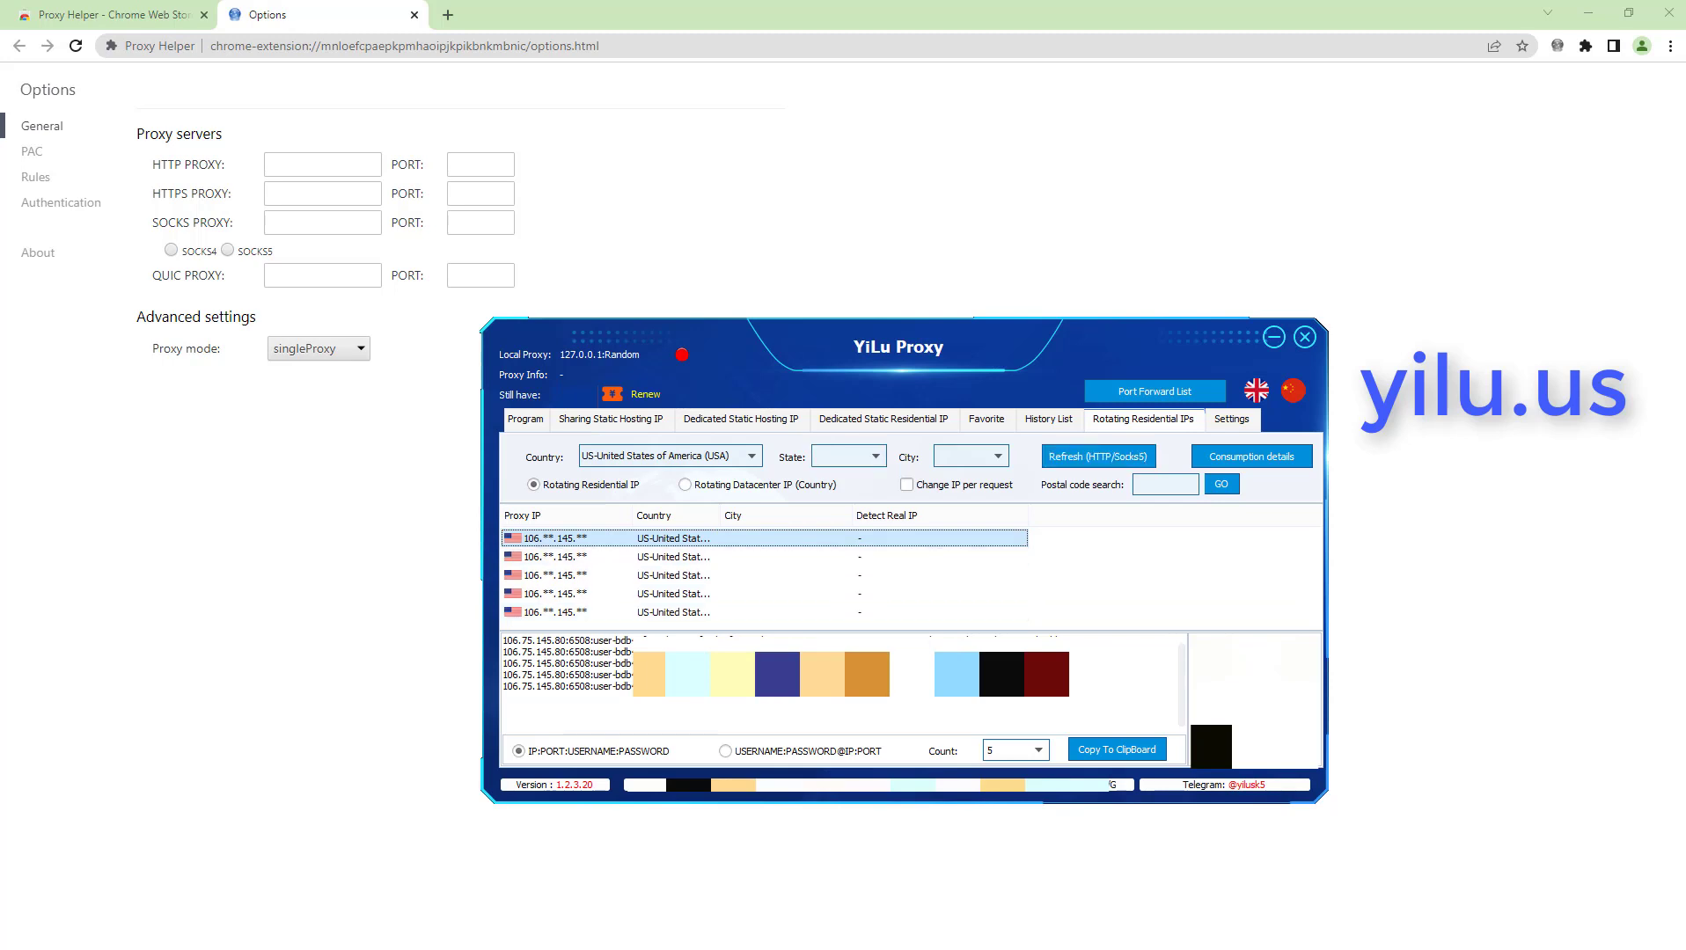
text(127.0.0.1)
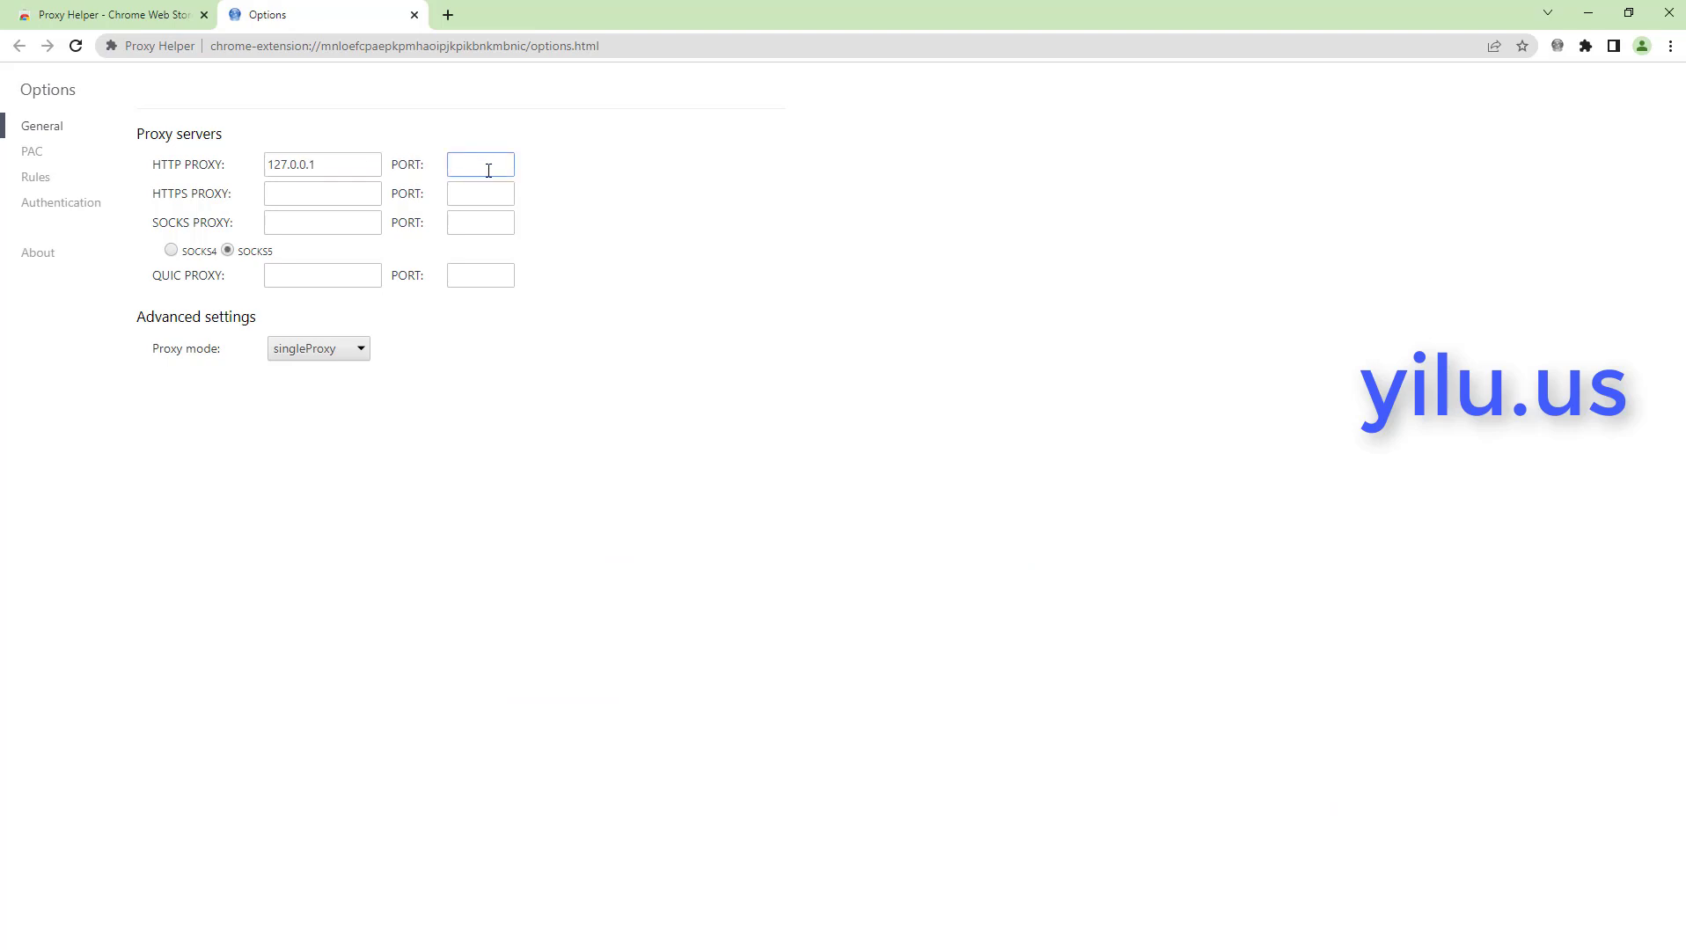
Set the HTTP proxy port to 5500 and the SOCKS5 proxy host to 127.0.0.1
text(5500)
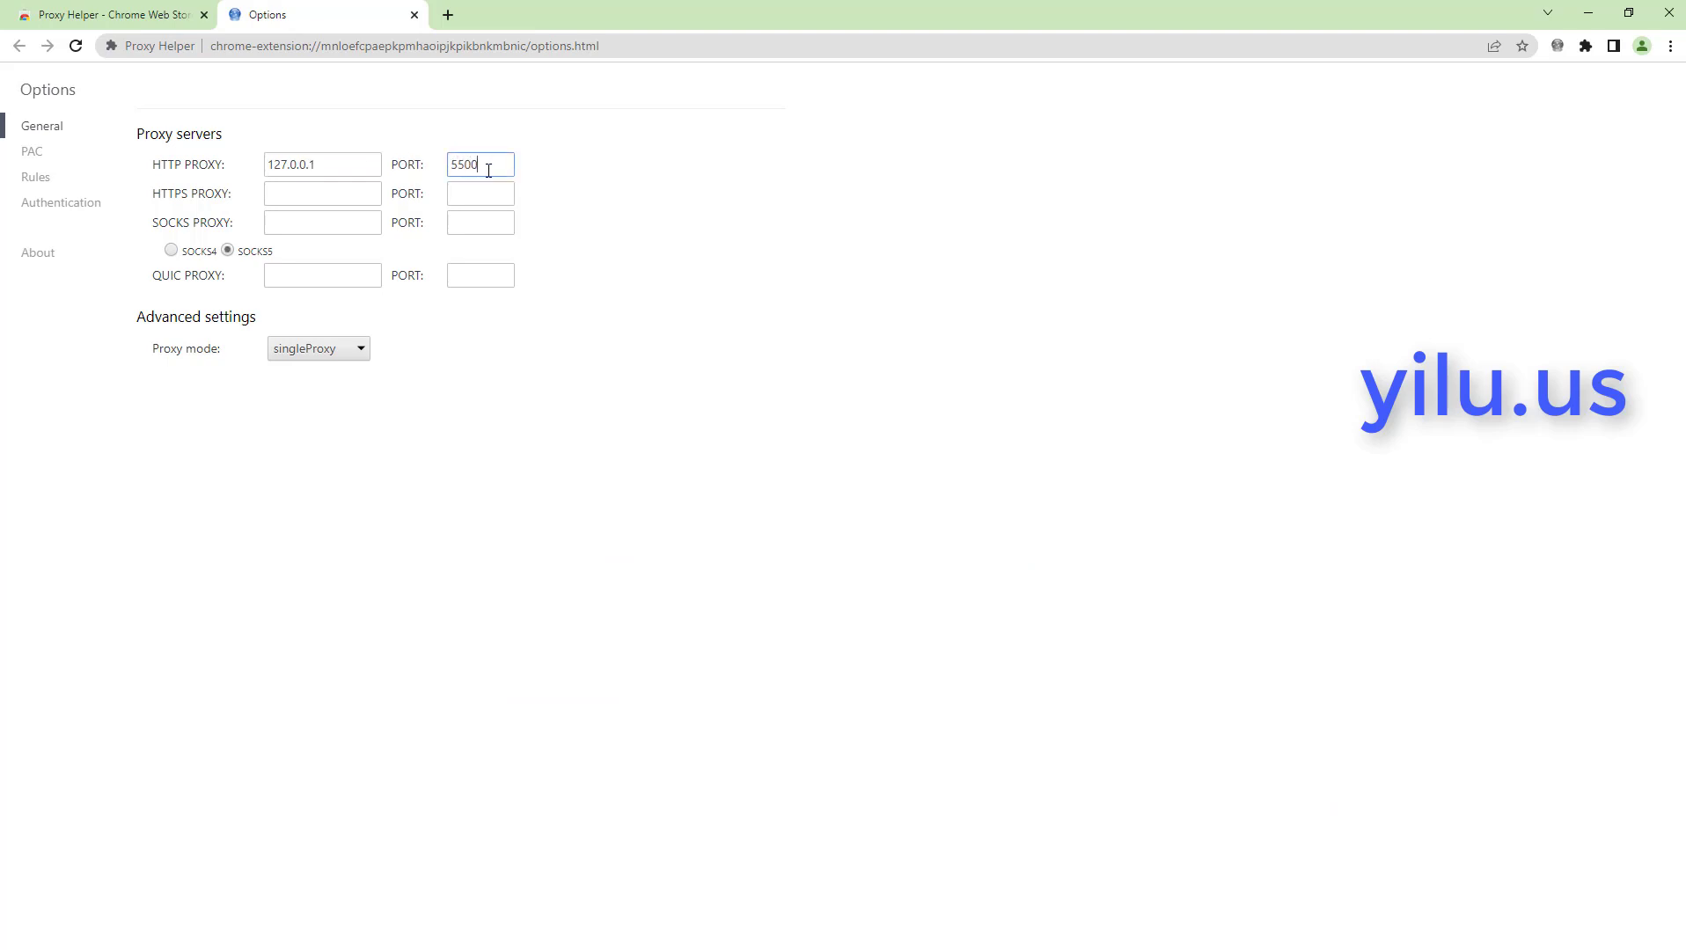
text(127.0.0.1)
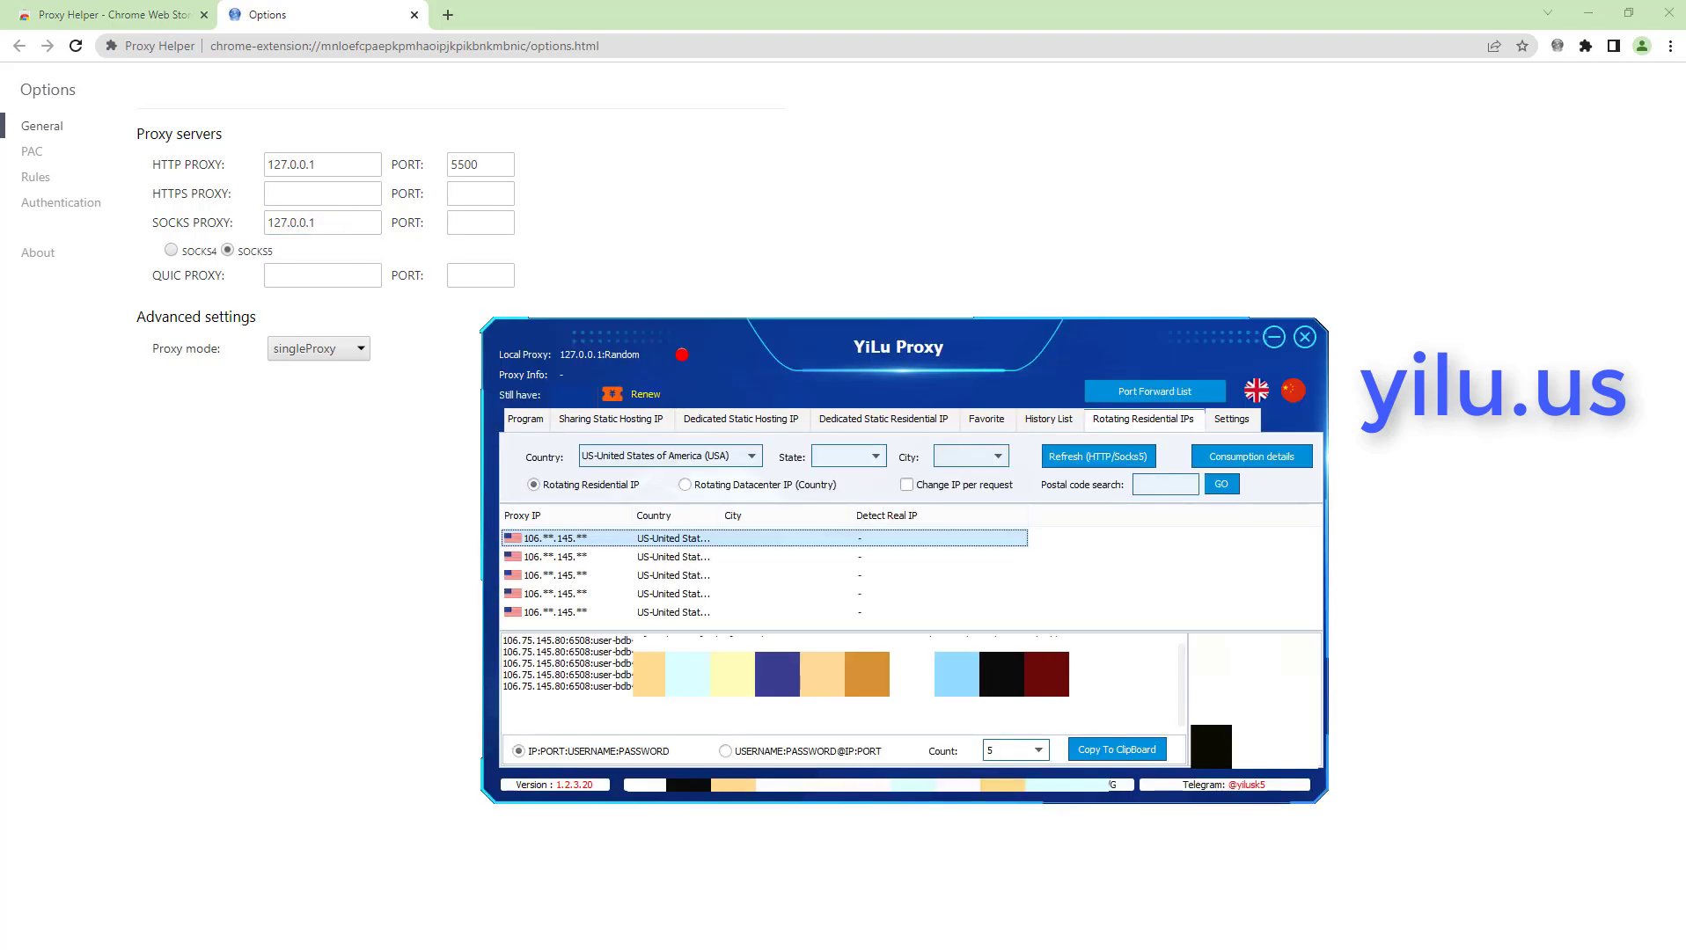
Switch the country to TW-Taiwan and forward a Taiwan IP to local port 5501
click(667, 454)
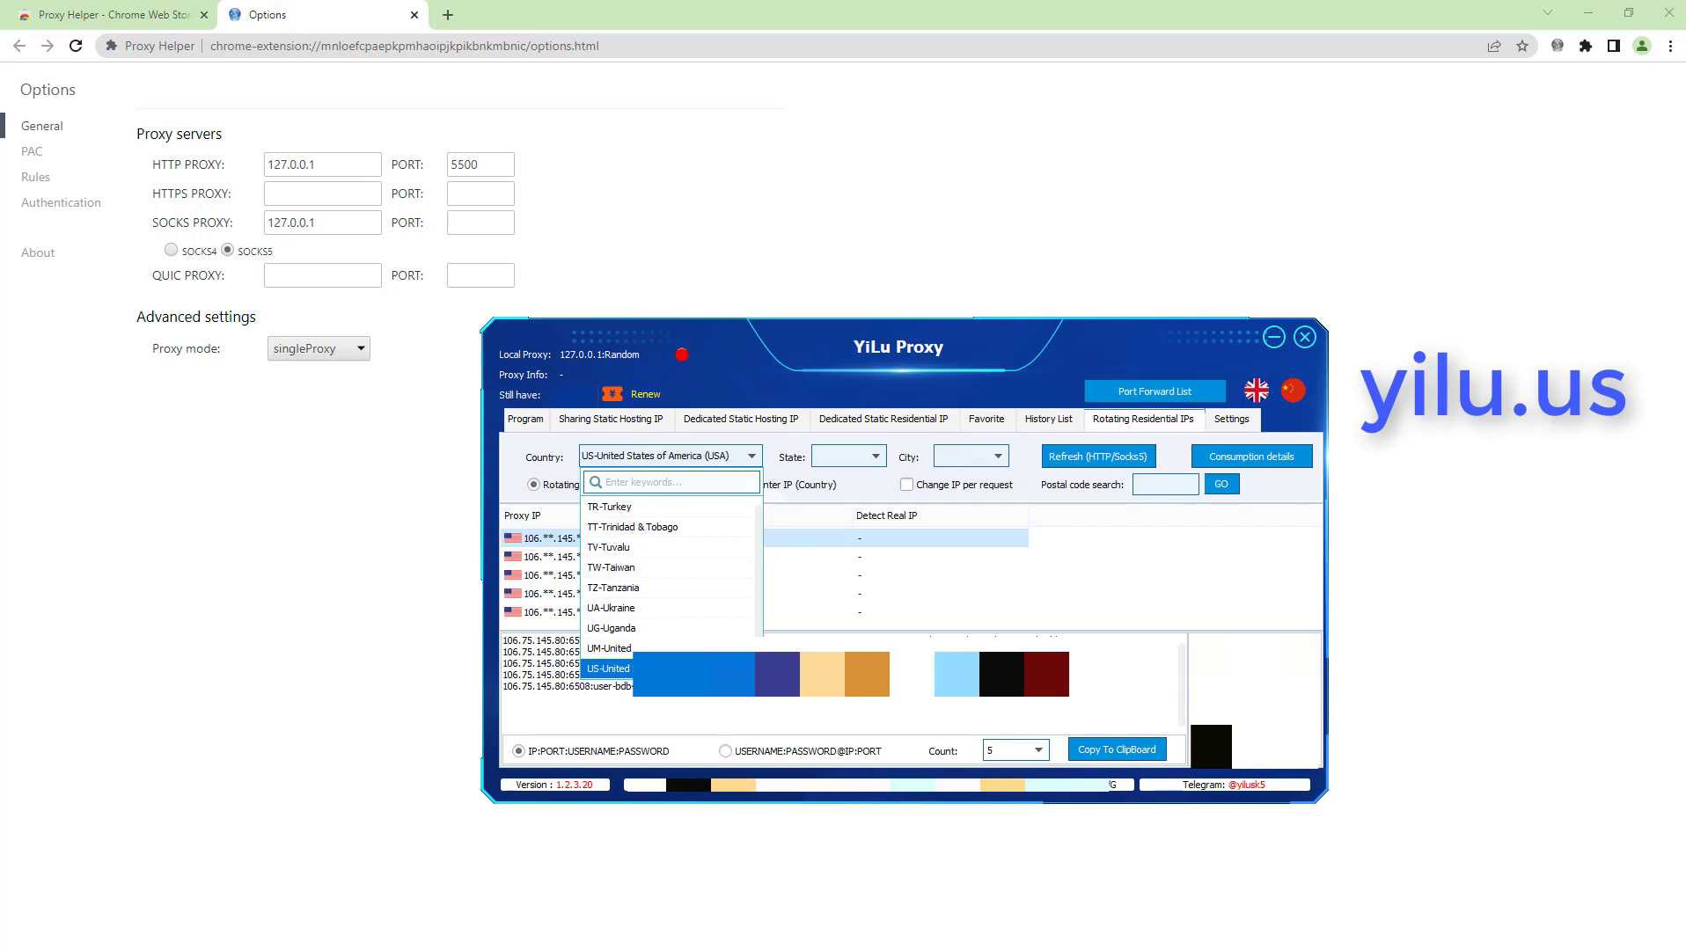
click(611, 566)
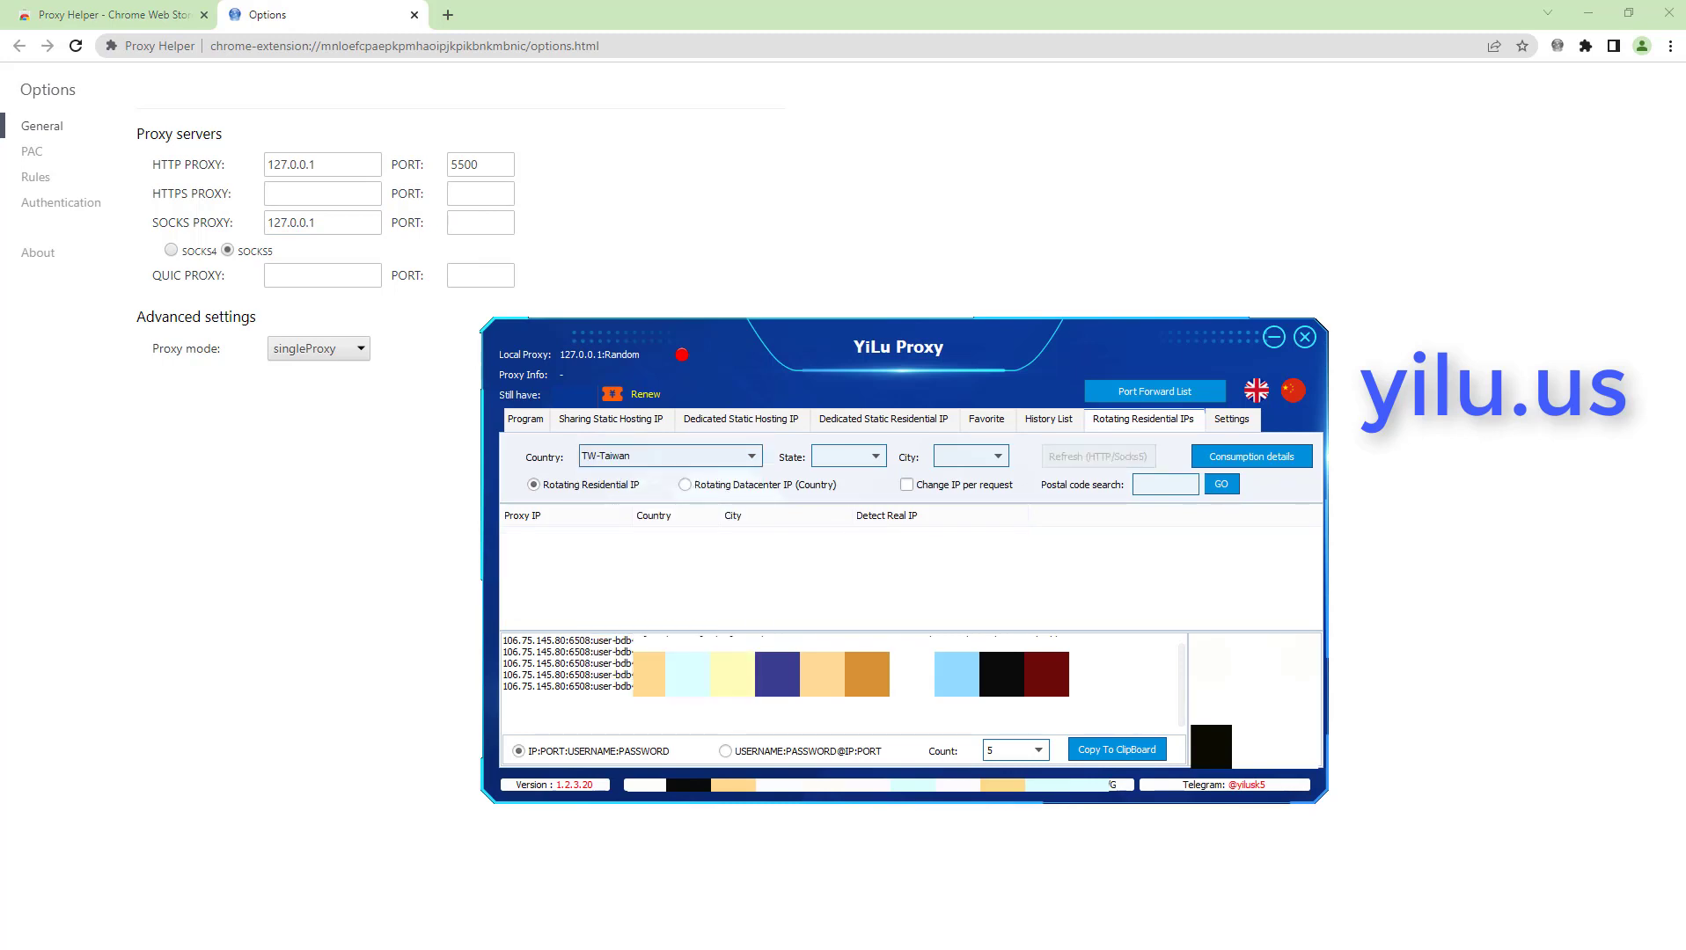
right_click(546, 537)
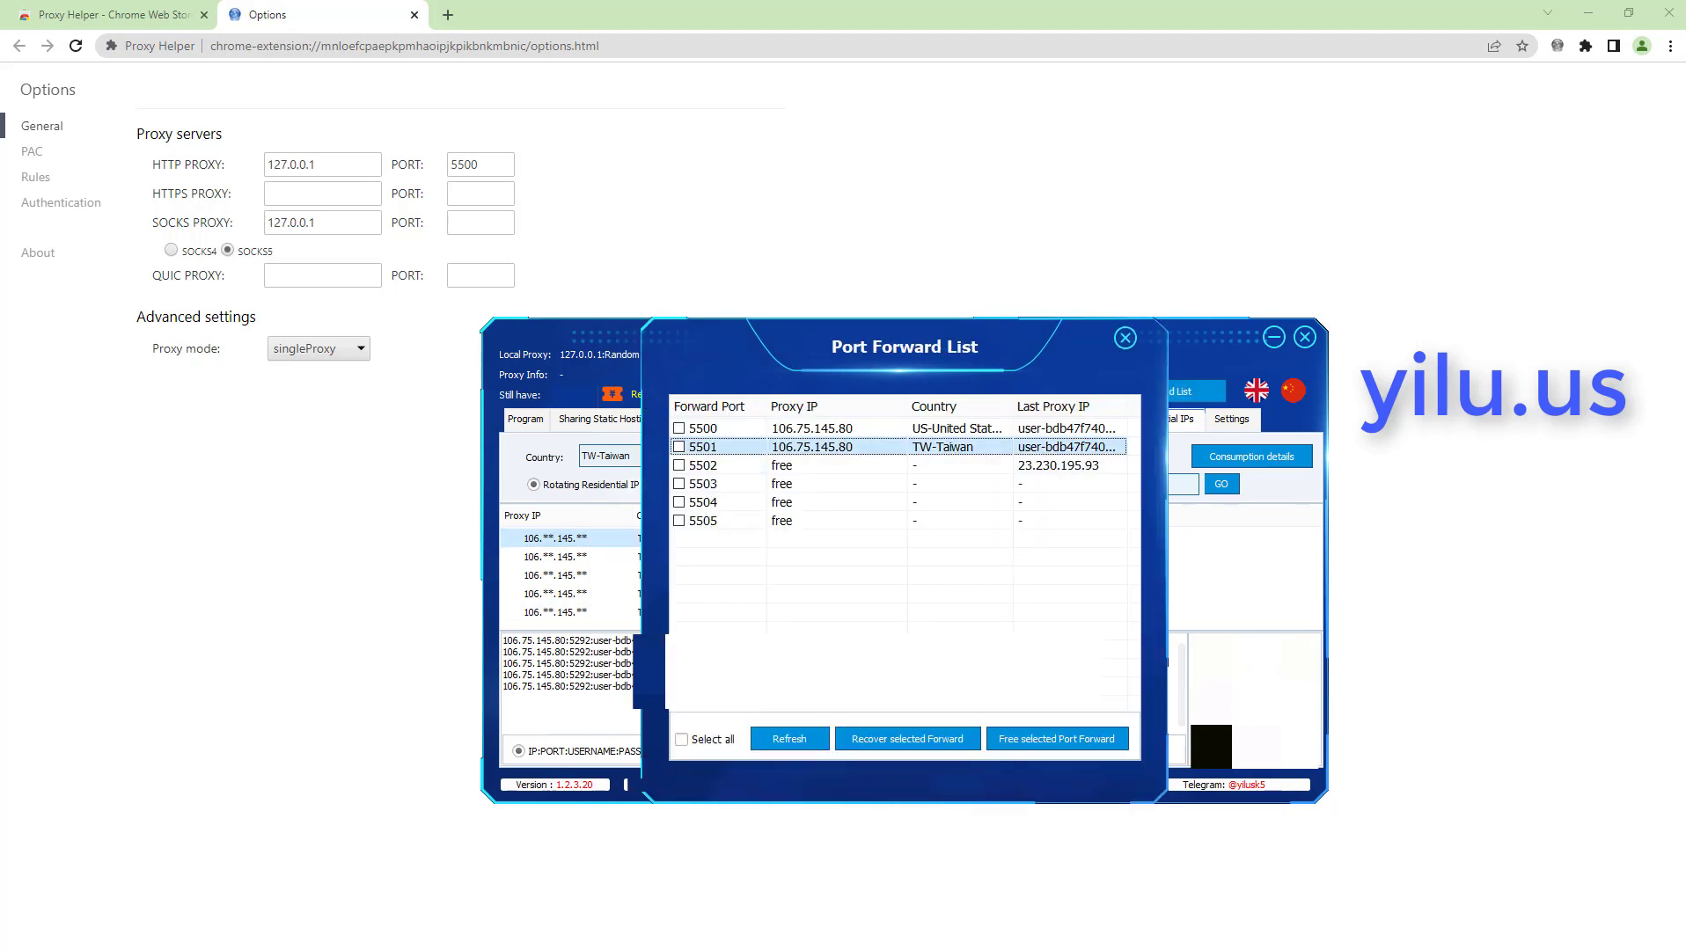
text(550)
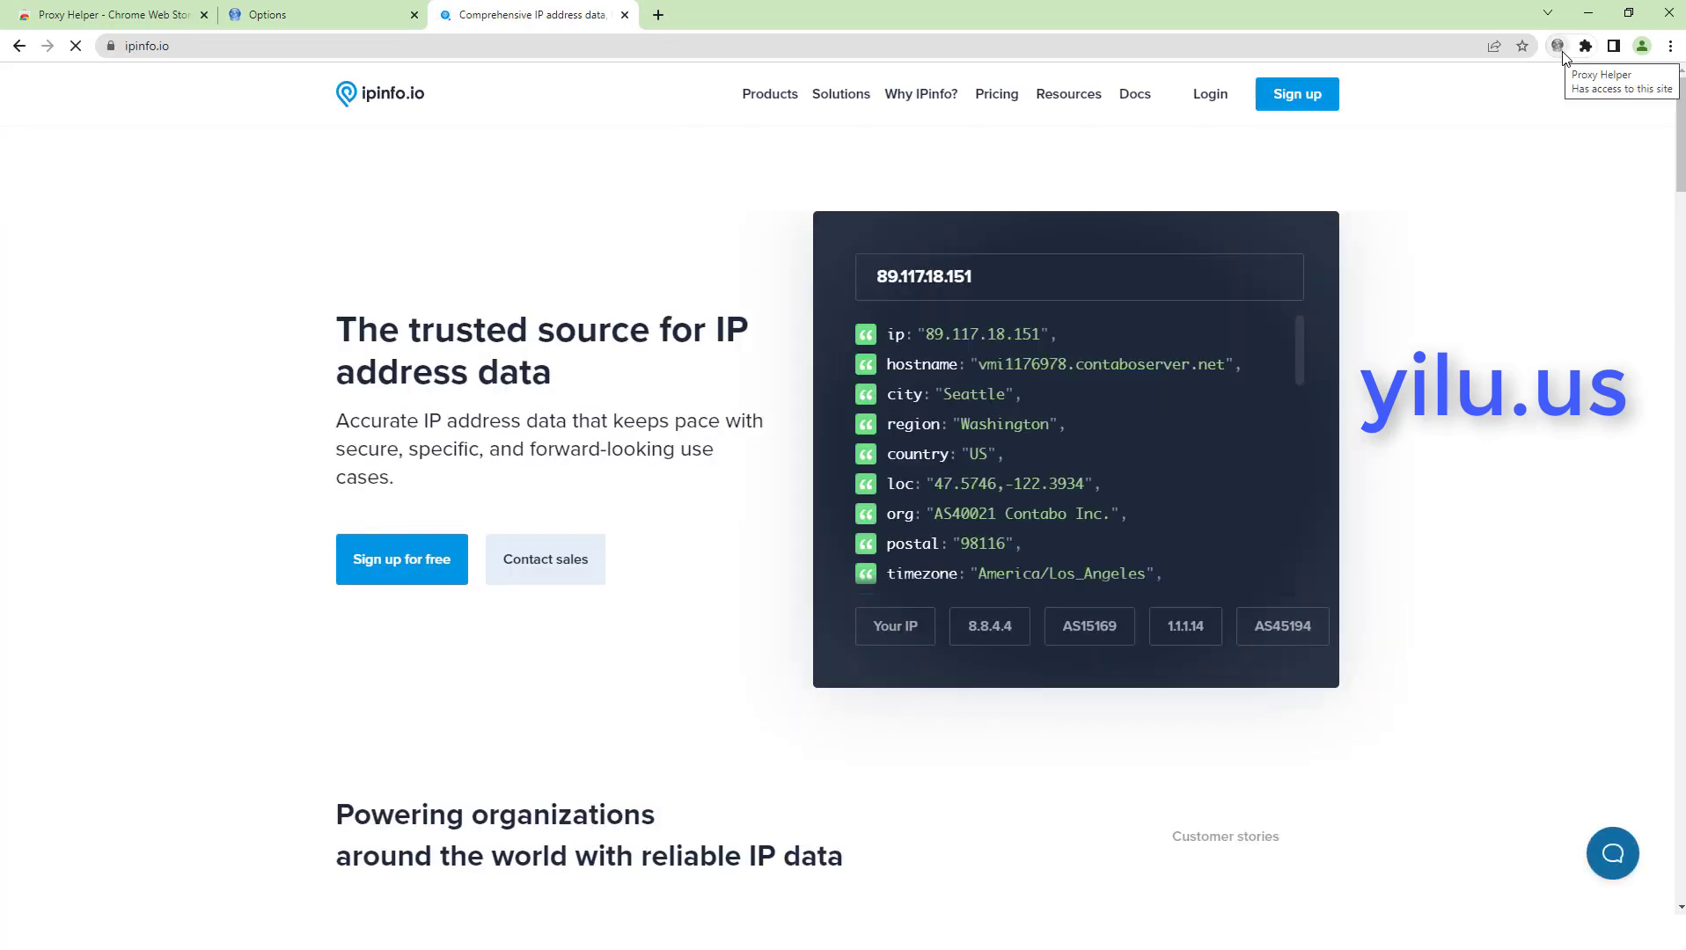
Route the browser through the SOCKS proxy and reload ipinfo.io, showing a Taiwan address
click(1555, 46)
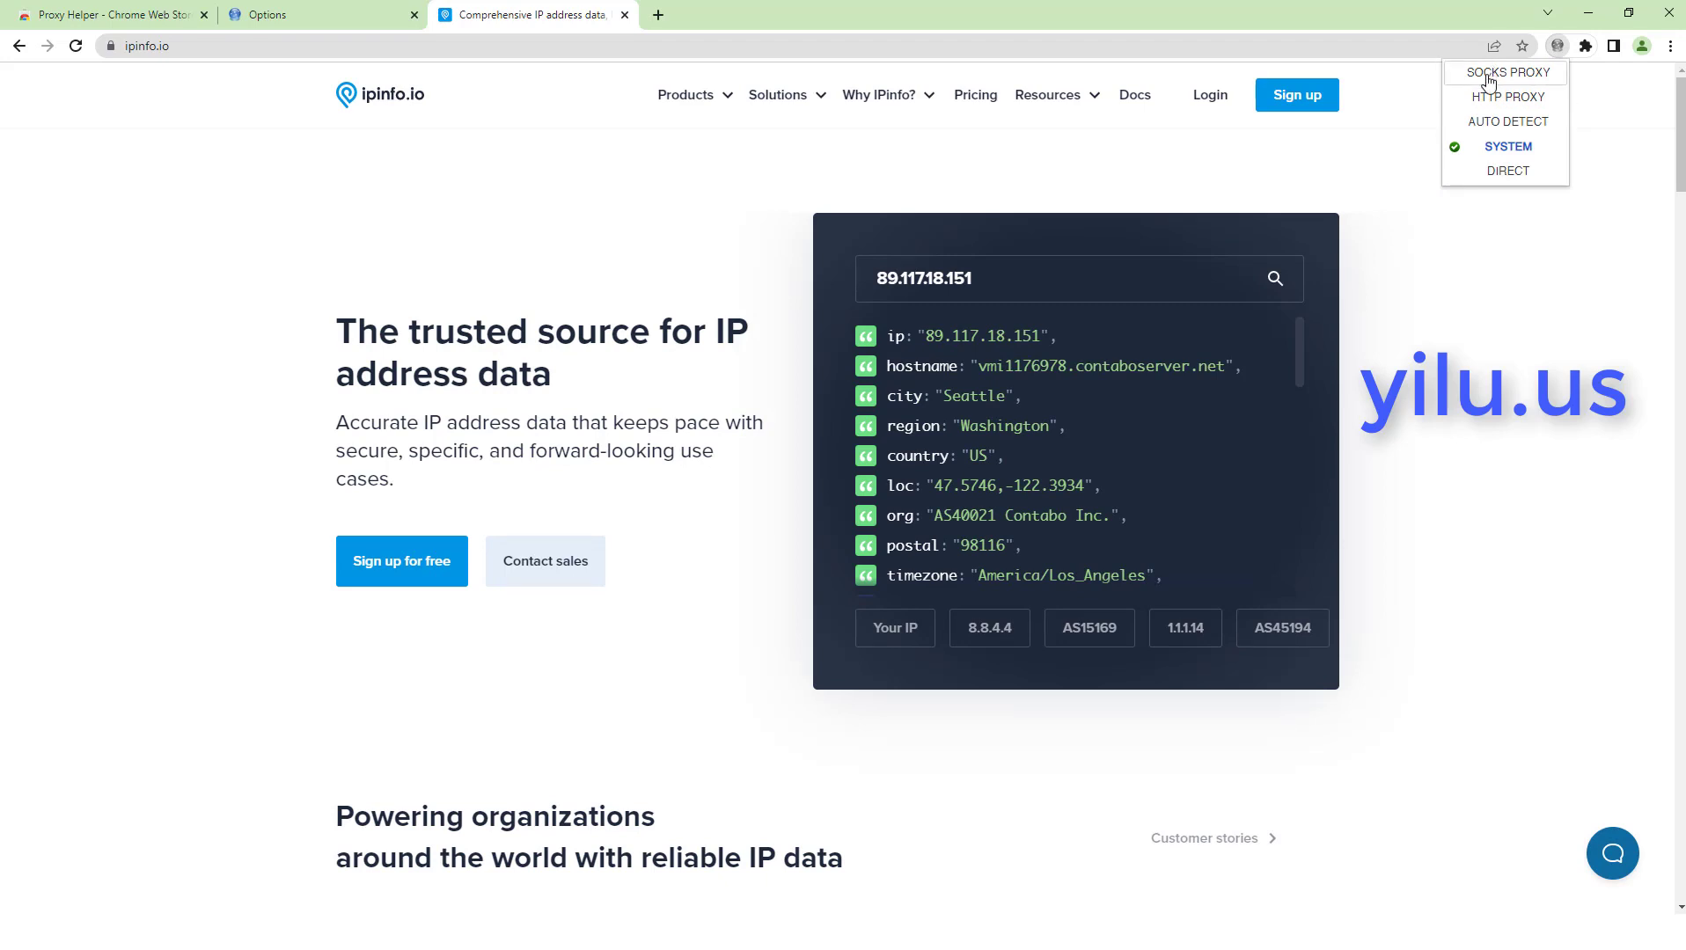
click(1506, 72)
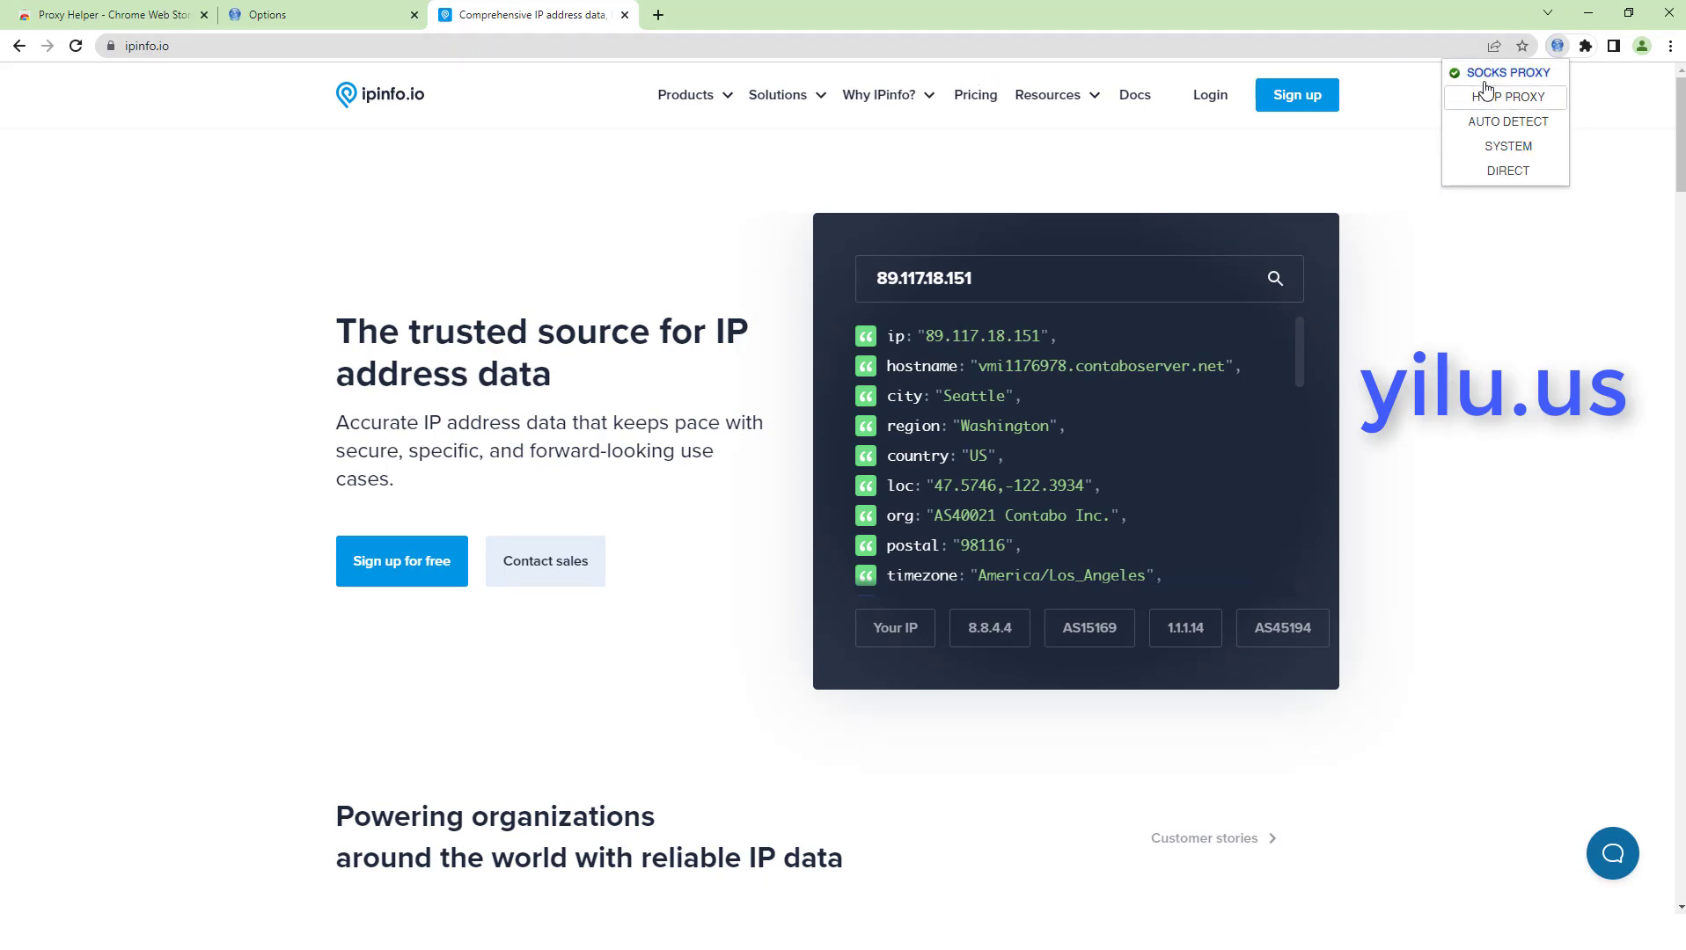
click(1508, 73)
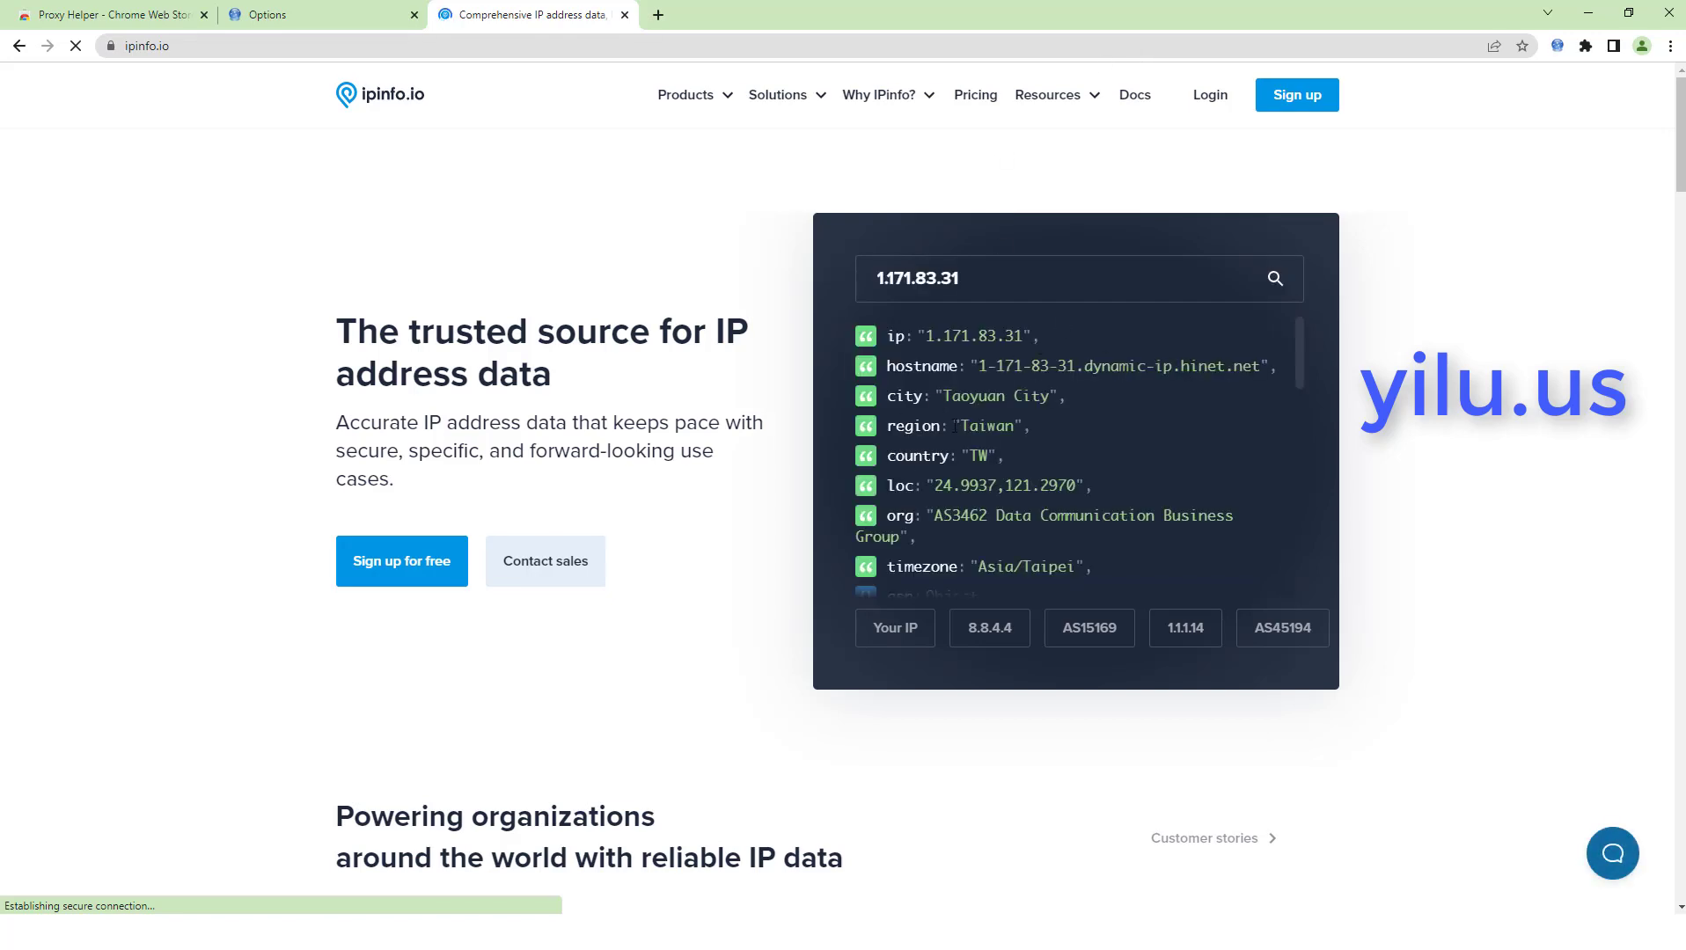
double_click(985, 426)
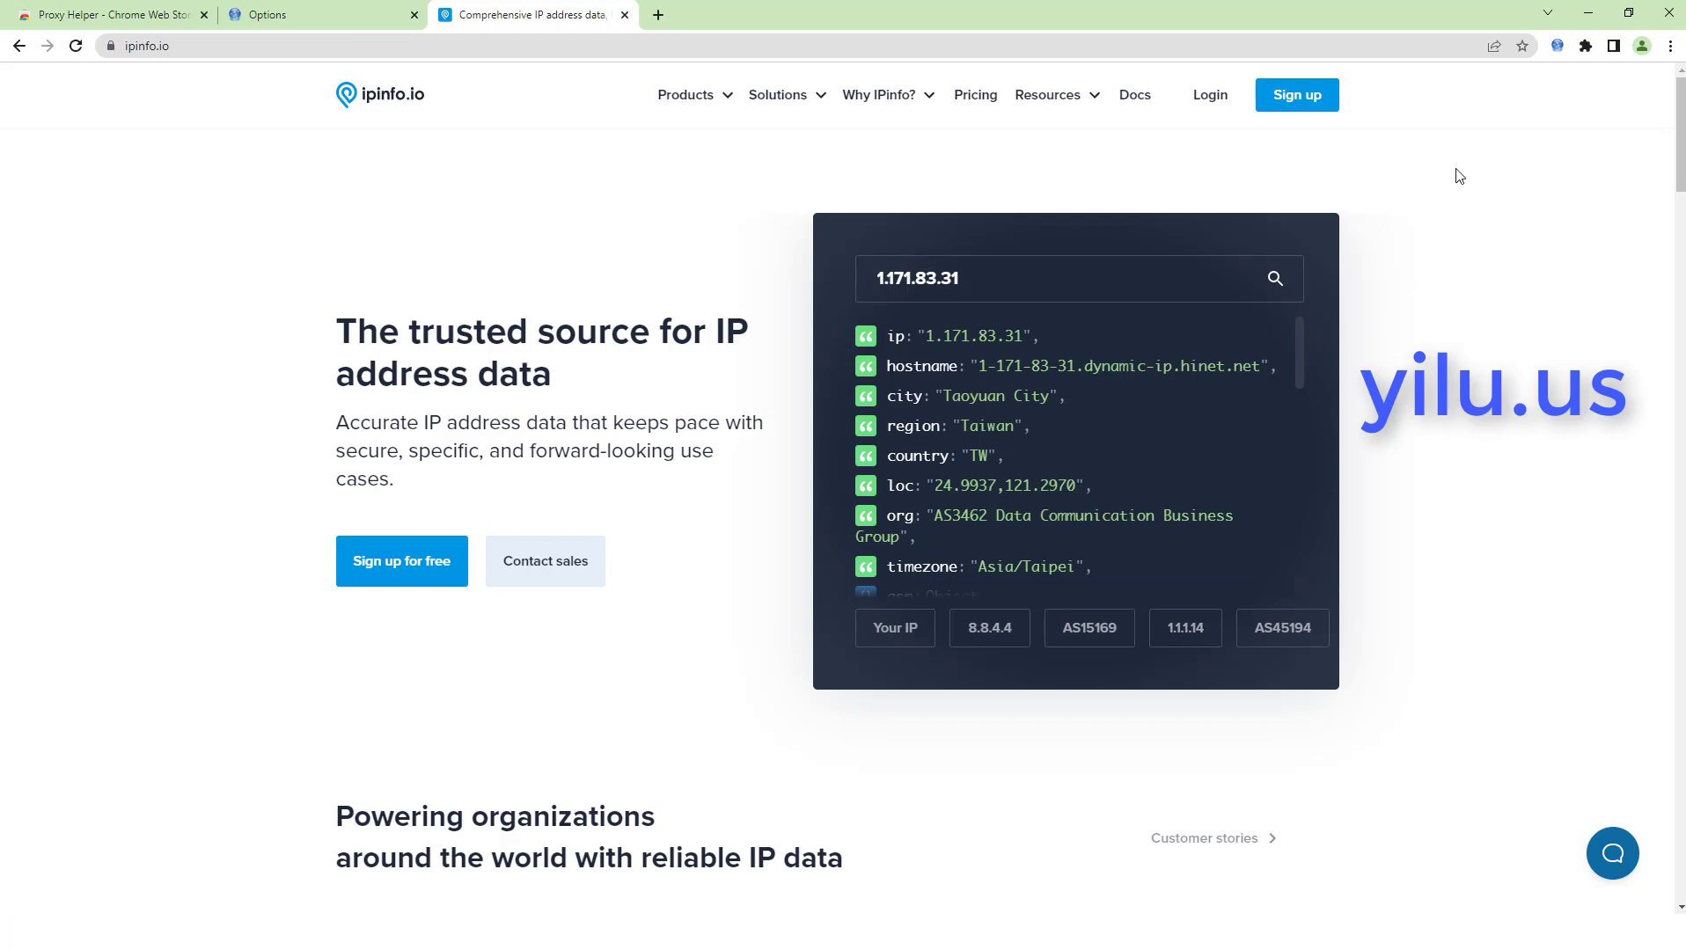
Switch the browser to the HTTP proxy, after which ipinfo.io reports Bay City, Michigan
click(1558, 46)
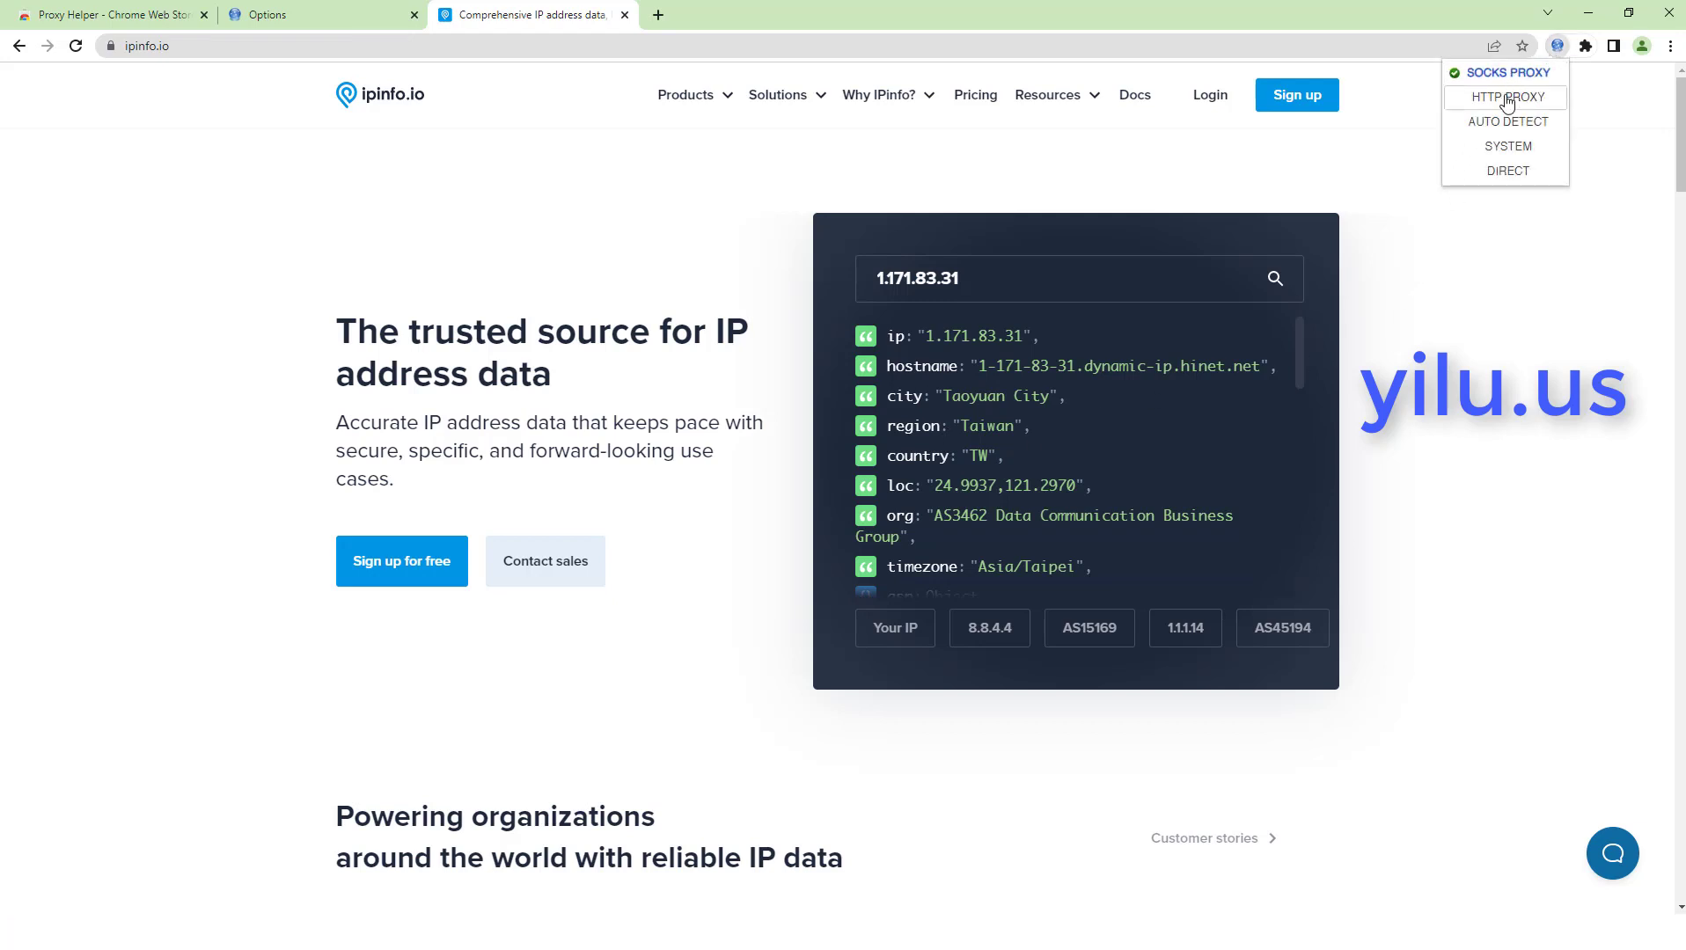
click(1507, 96)
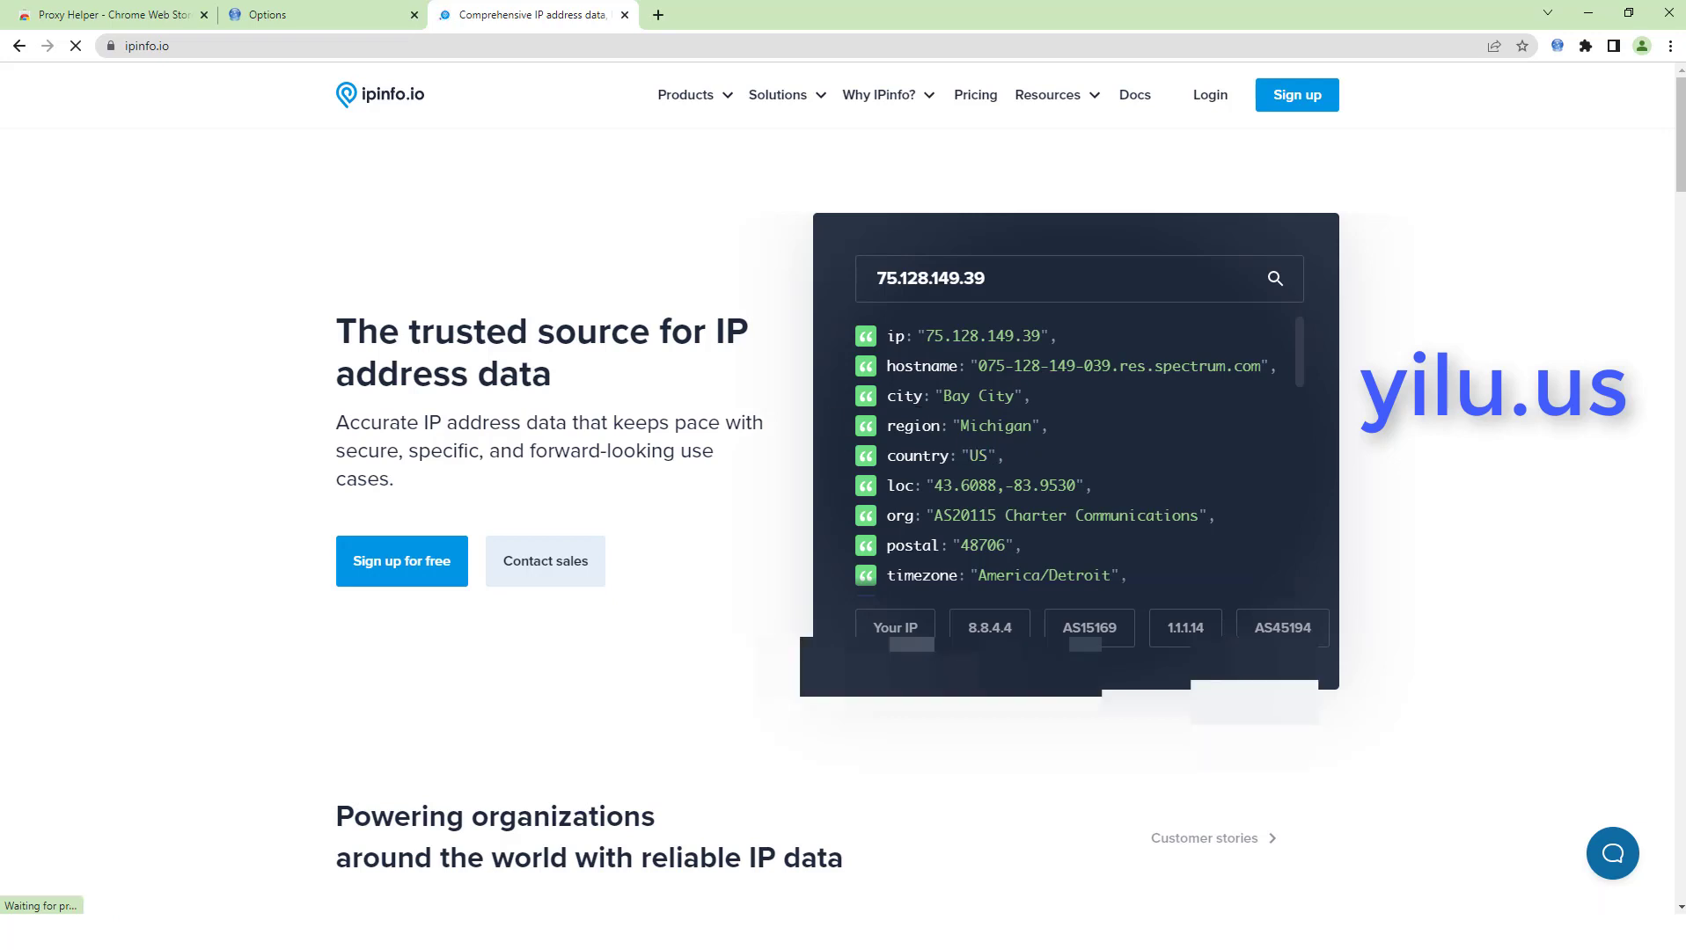
Set the country to BR-Brazil and copy the second Brazilian proxy's IP and port
click(317, 16)
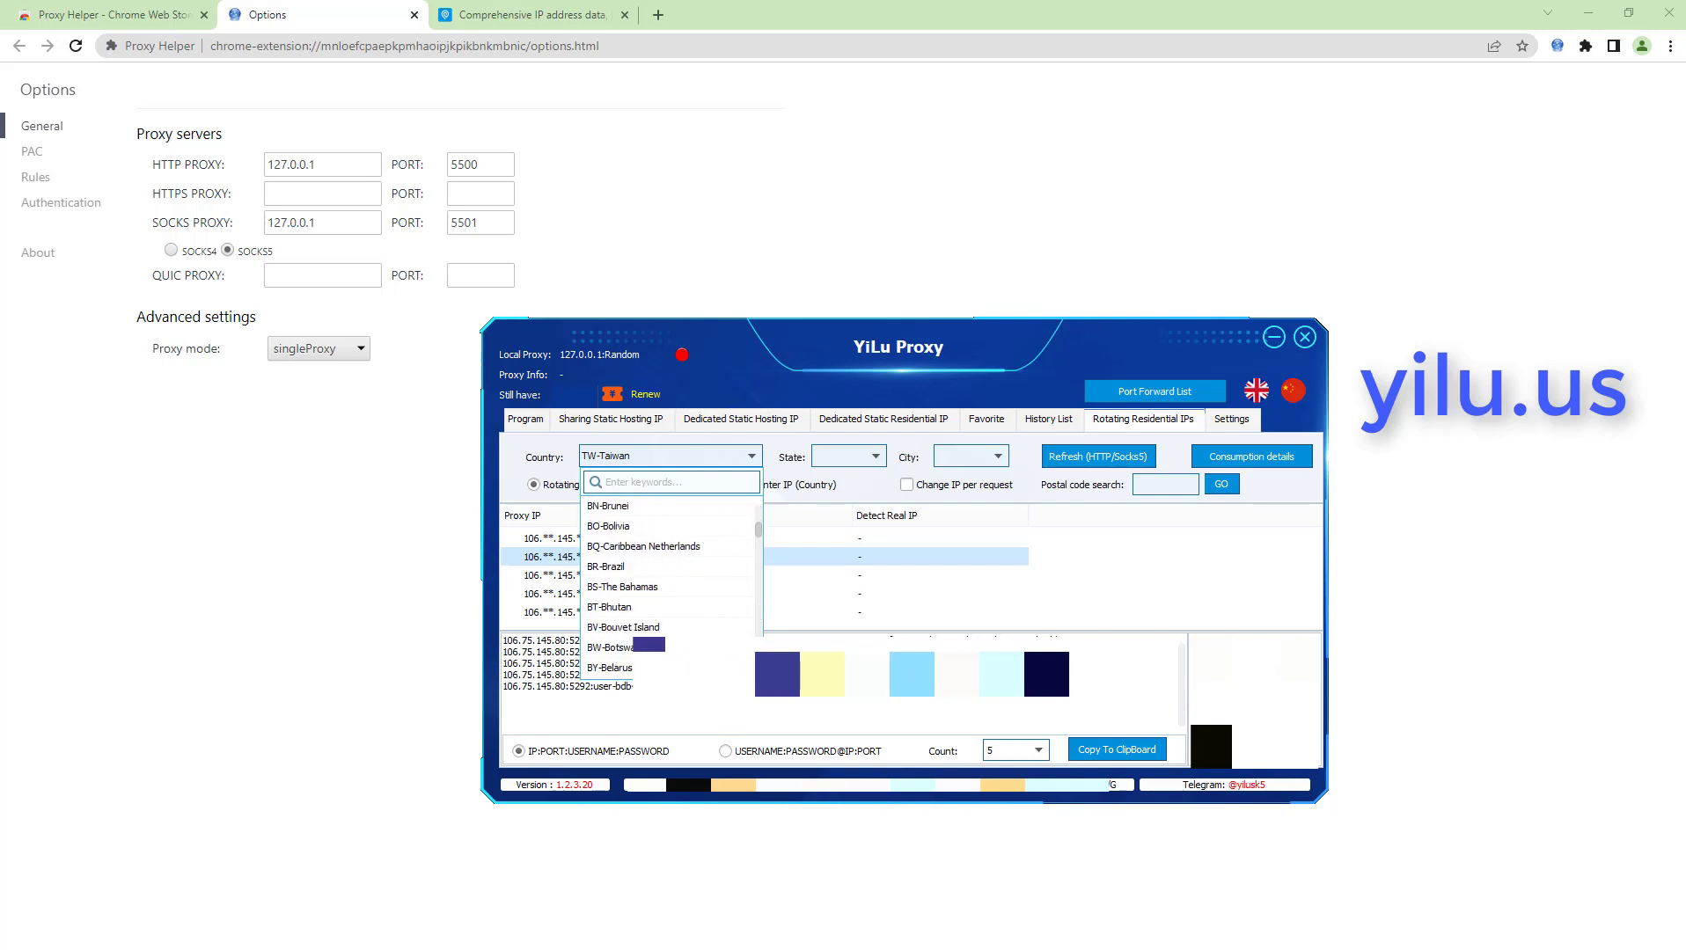
click(605, 566)
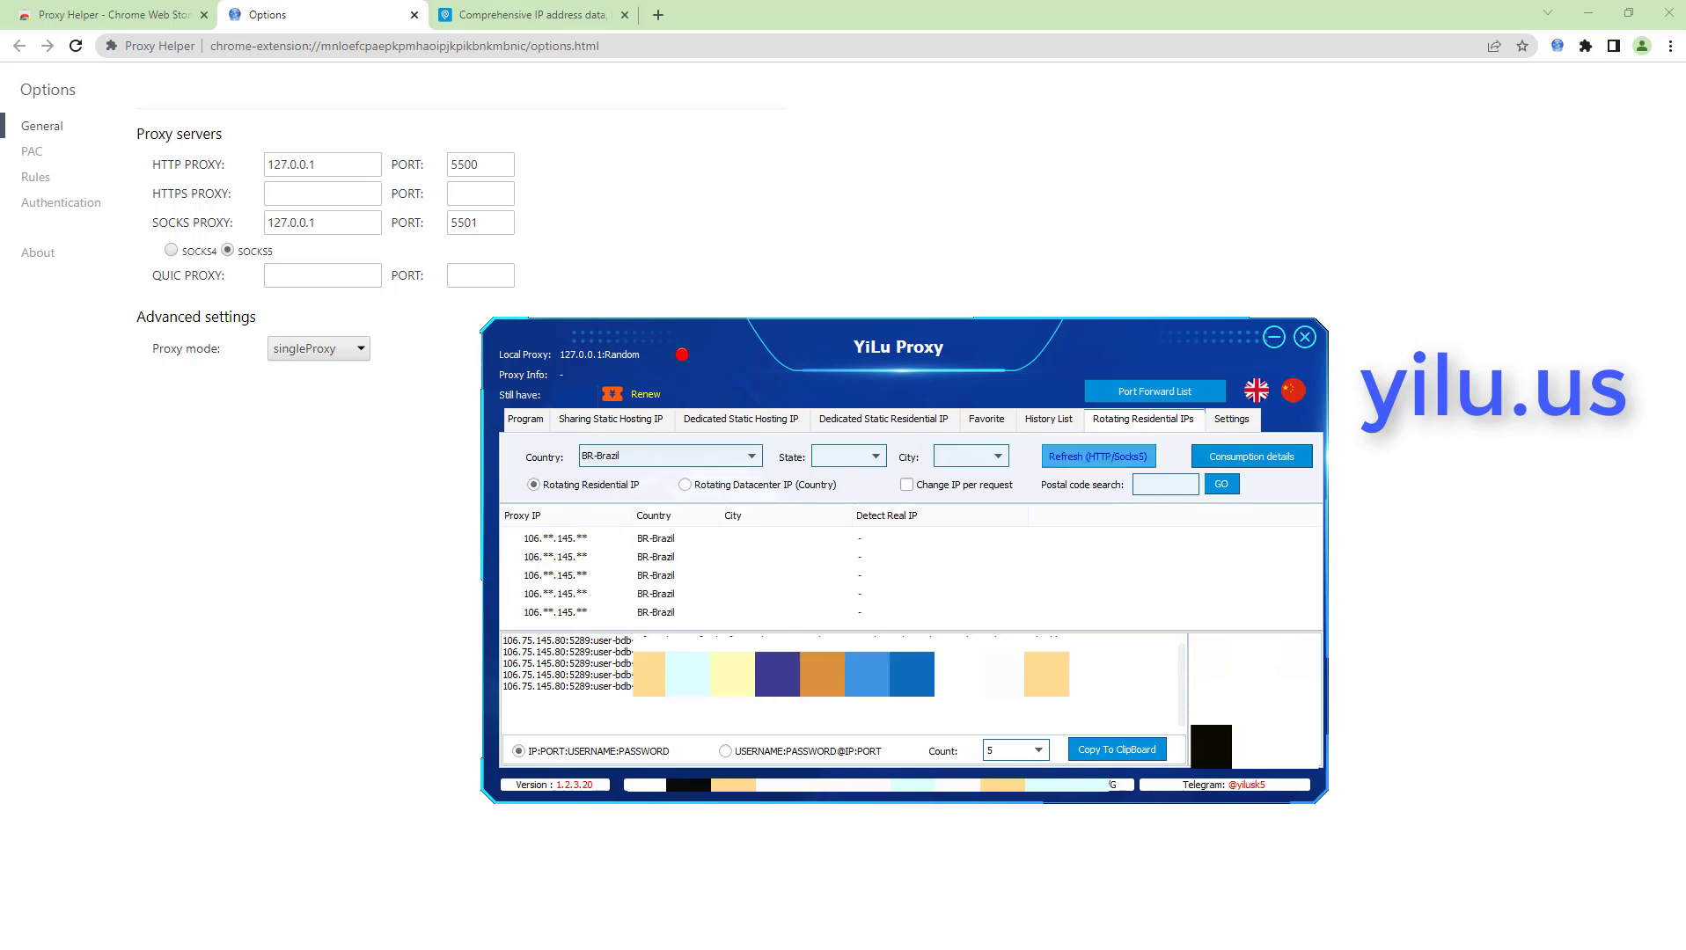
click(656, 556)
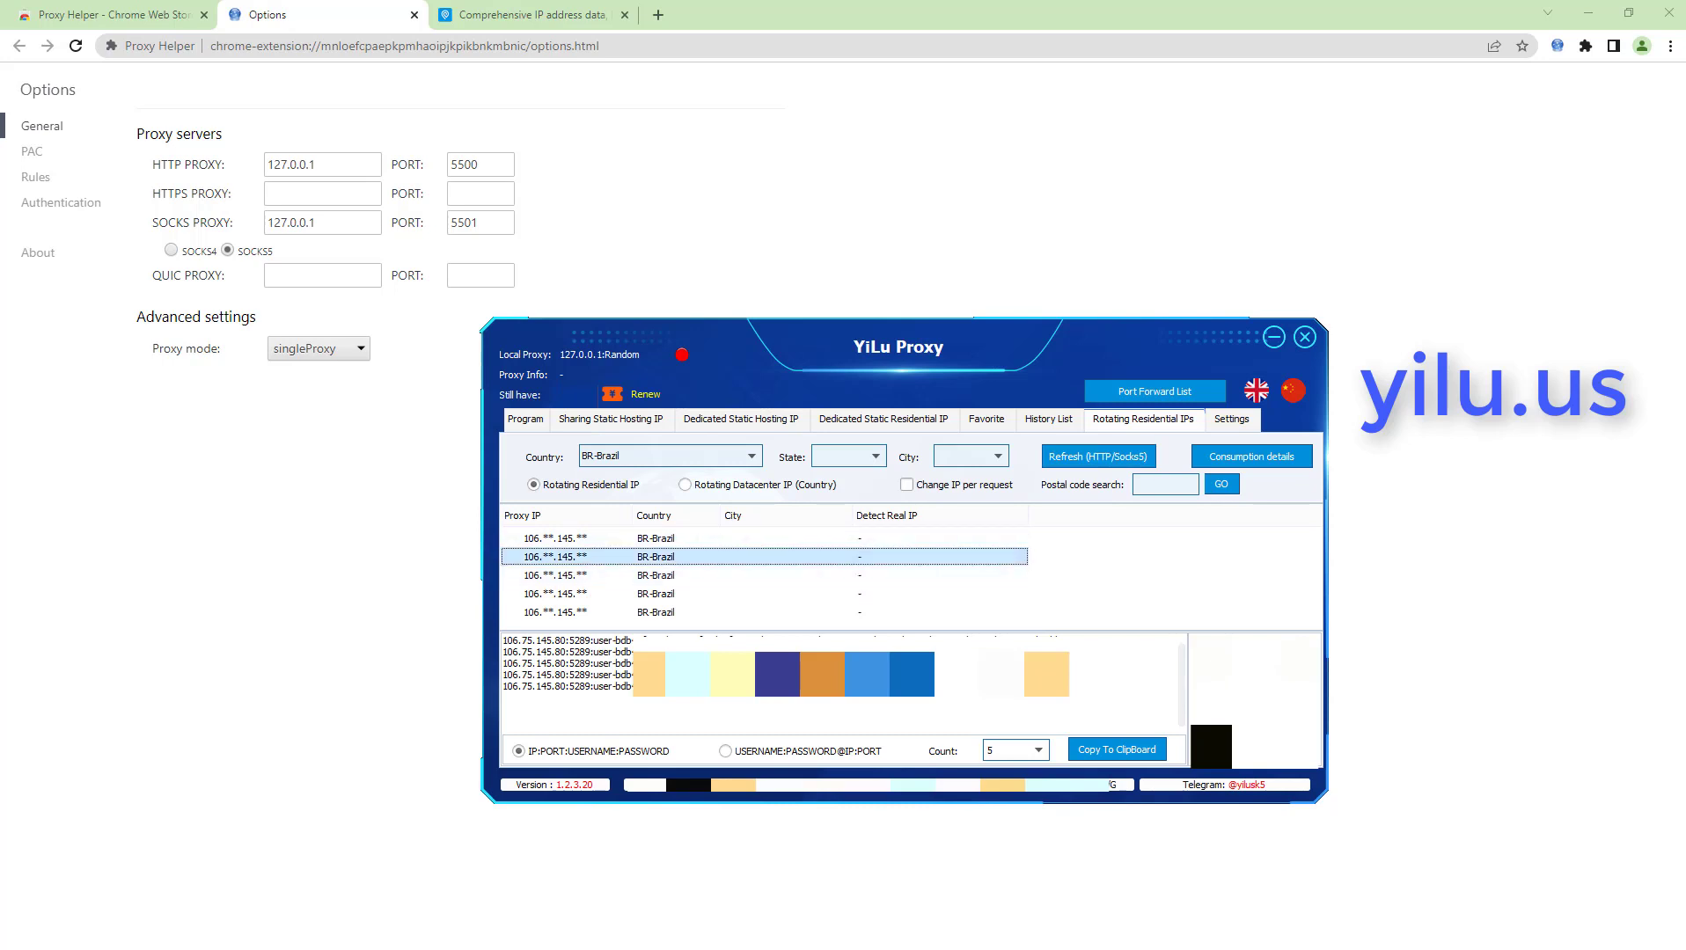
right_click(551, 556)
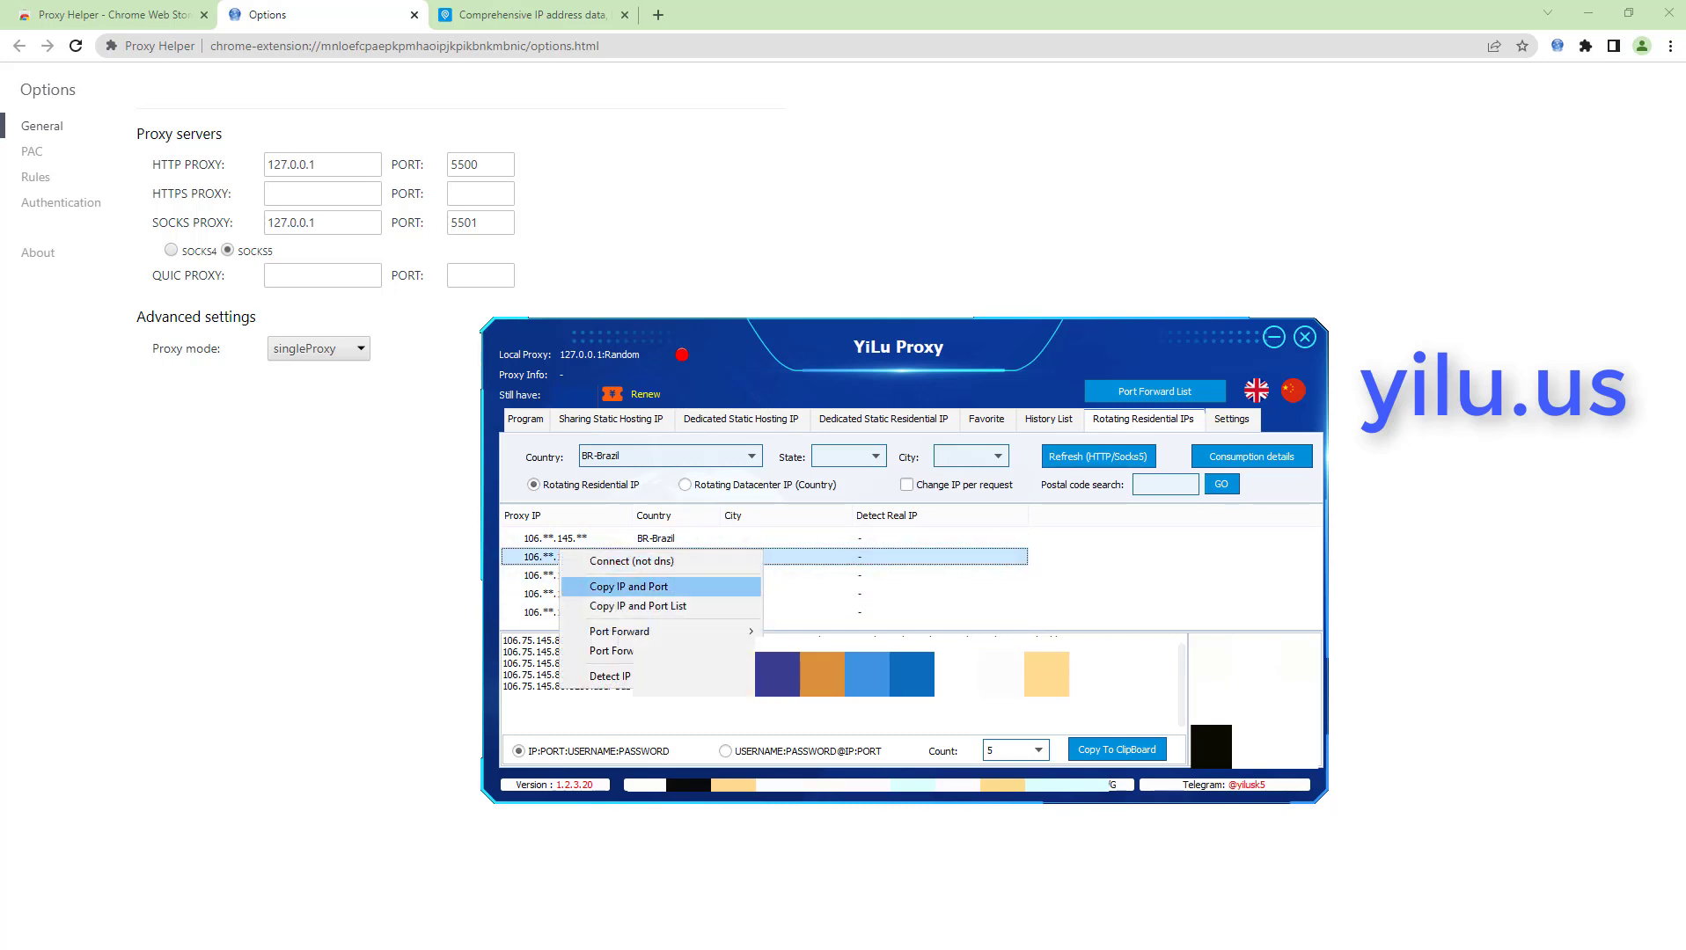
click(628, 586)
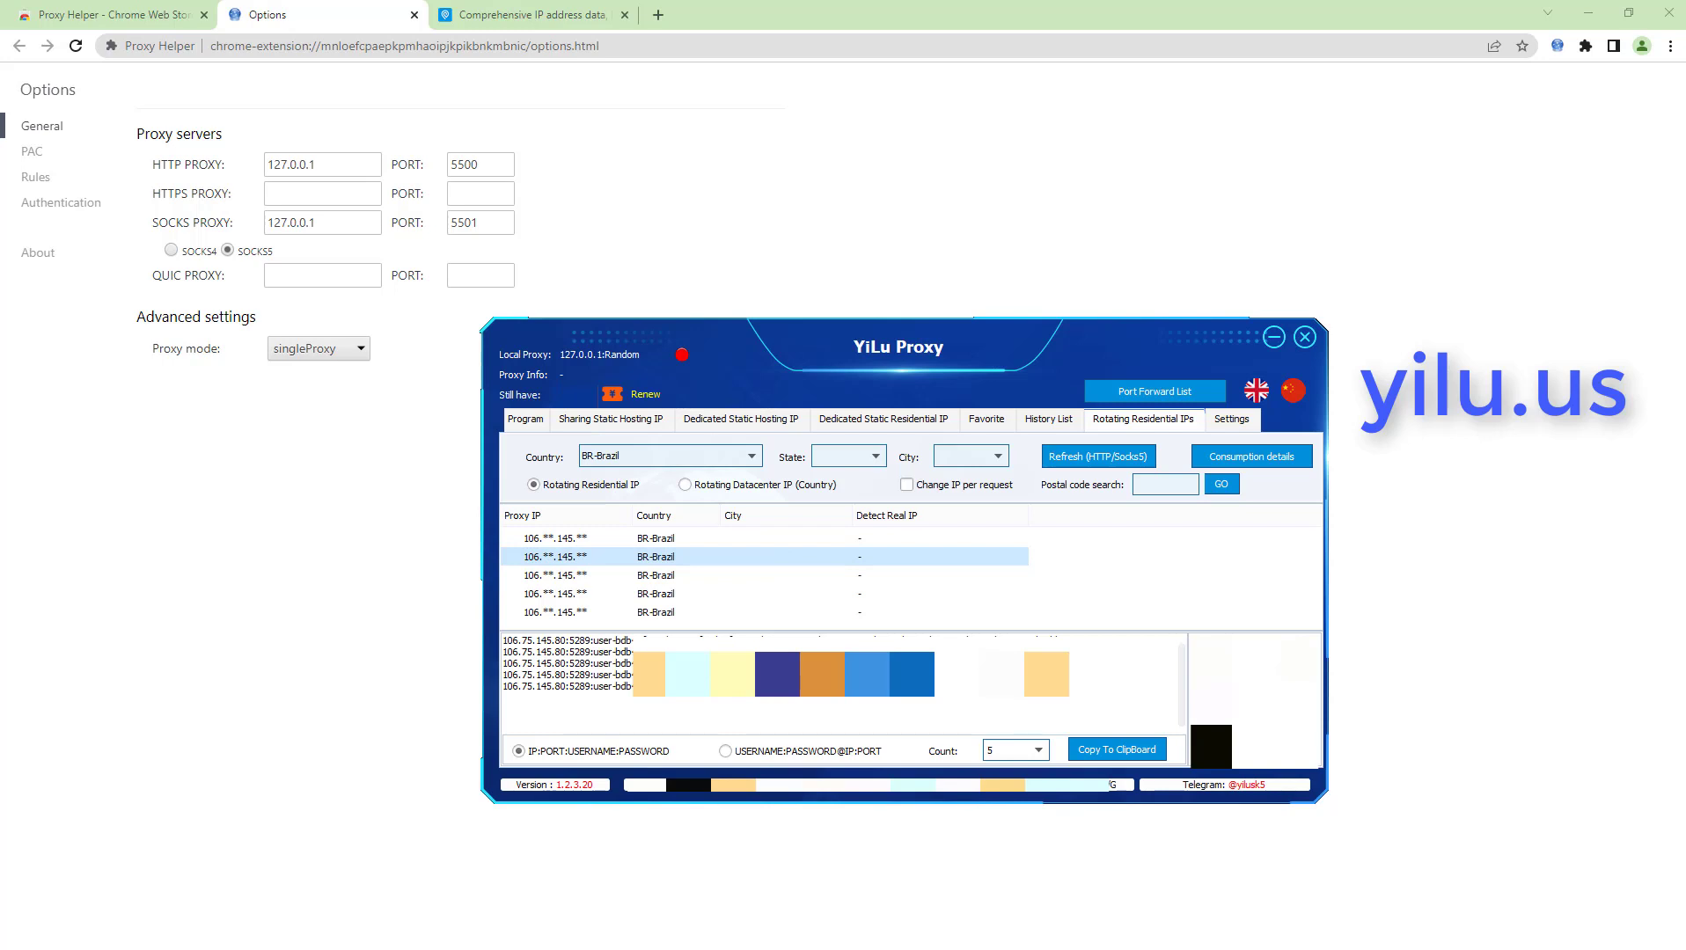
double_click(535, 640)
text(5289)
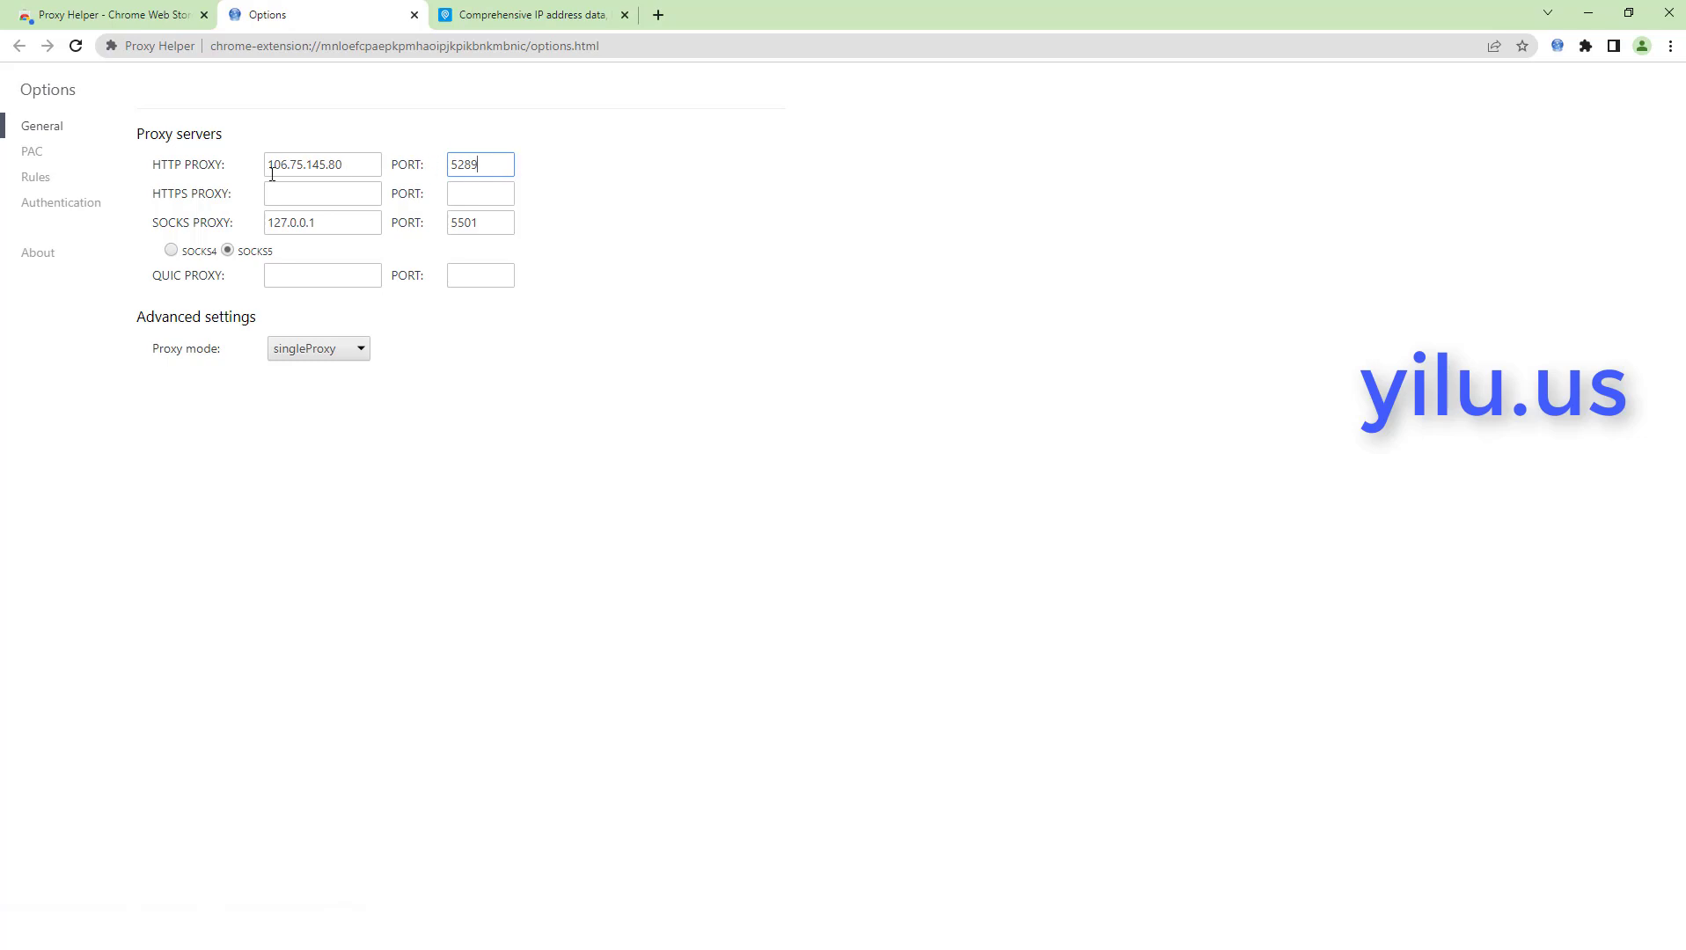
Enter the username and password for the direct Brazilian proxy 106.75.145.80:5289 in Authentication
click(62, 203)
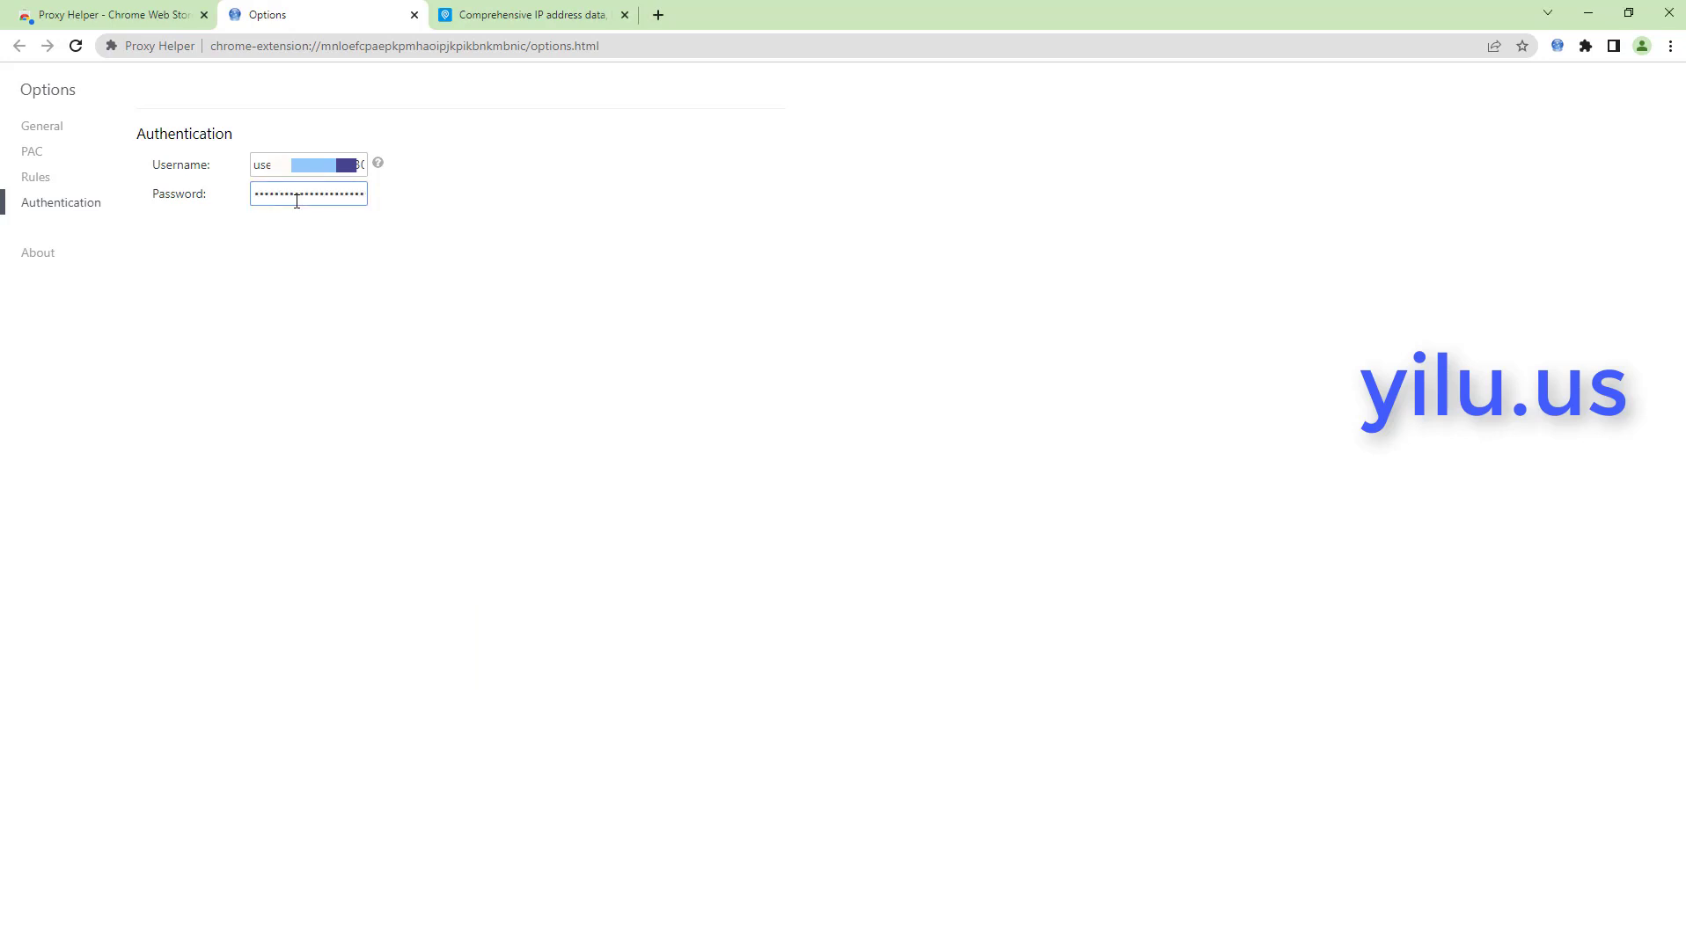
Reload ipinfo.io to confirm country BR in Jacareí, São Paulo, then return to the extension settings
click(527, 14)
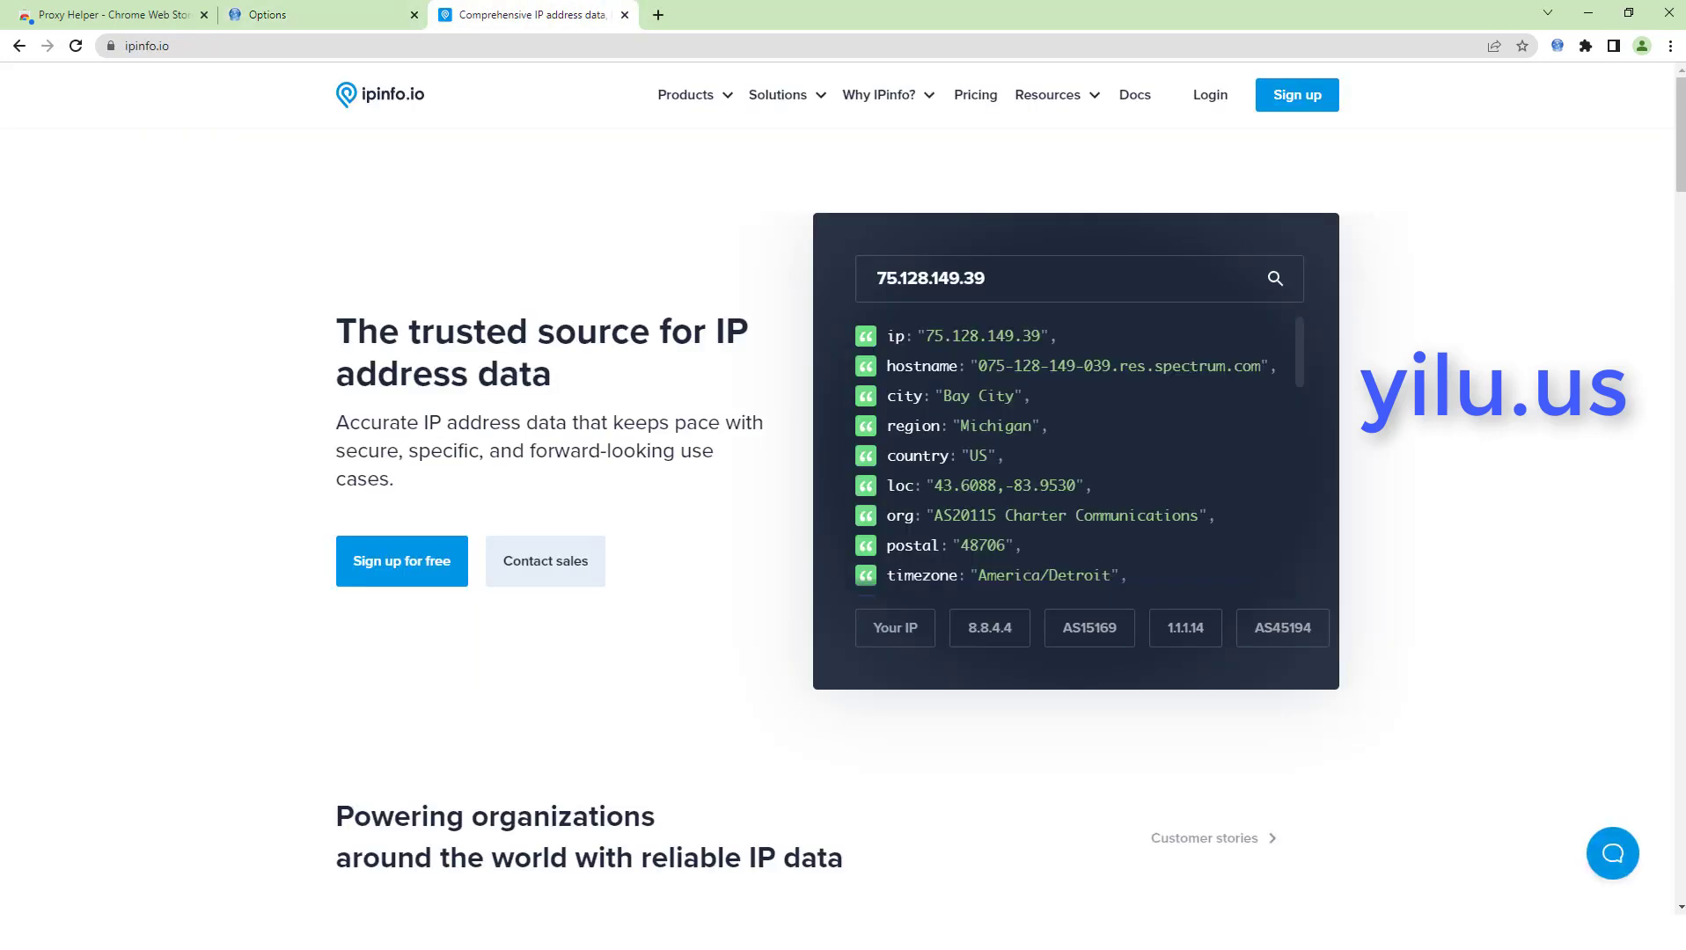
click(1556, 45)
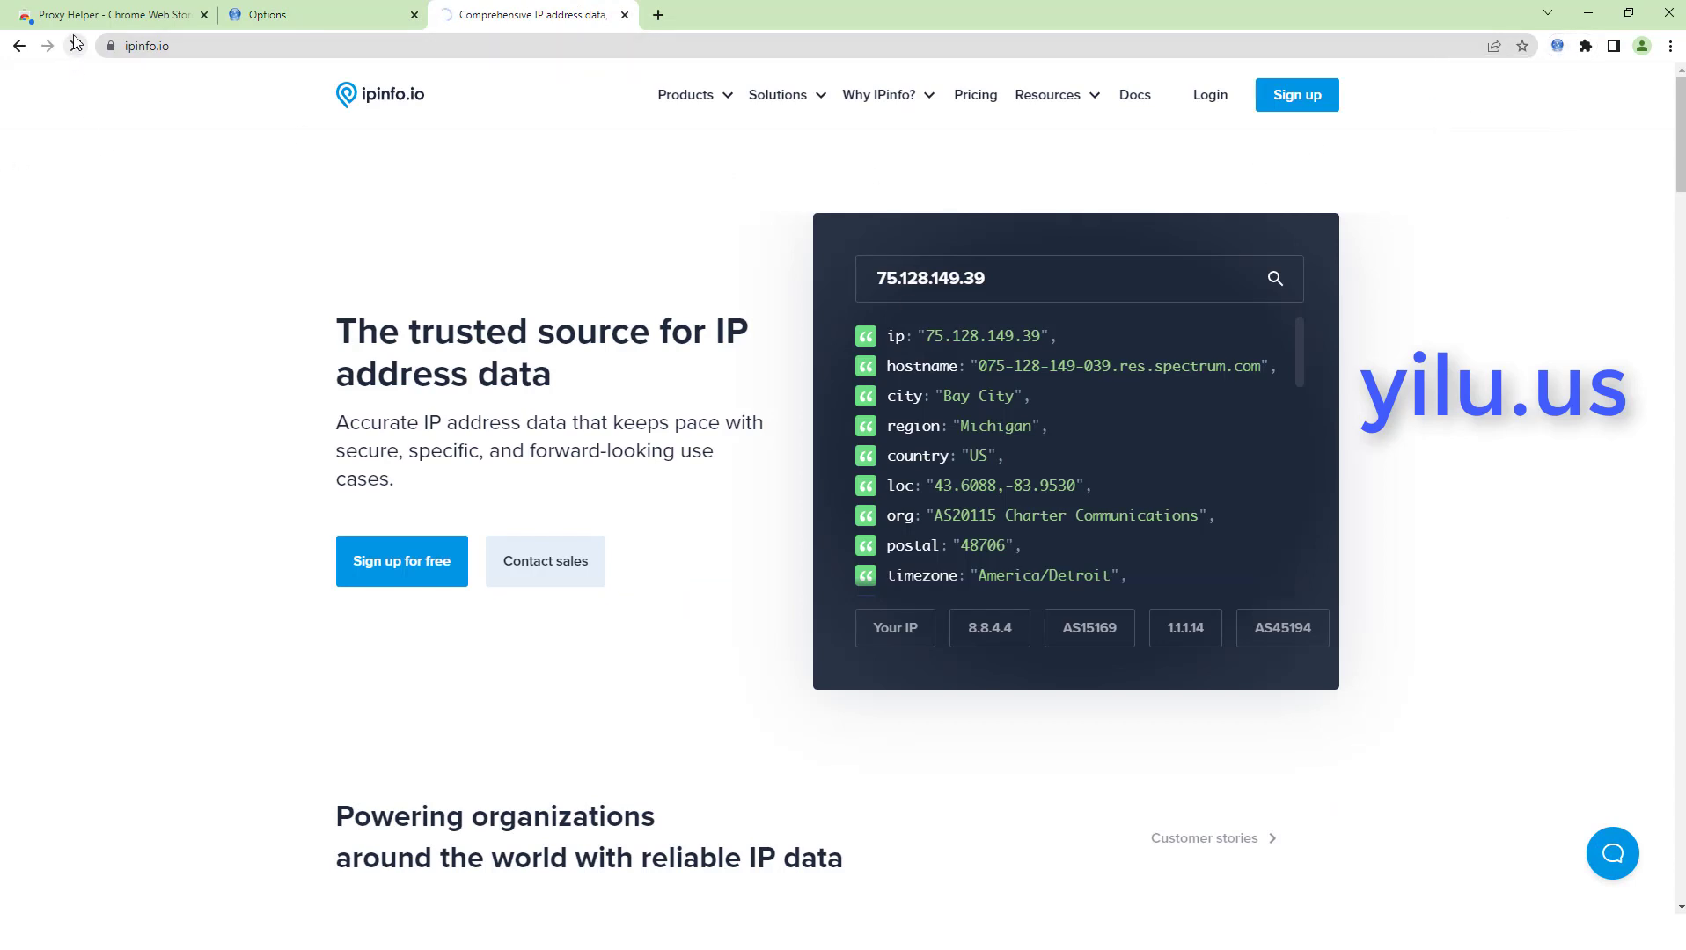
key(F5)
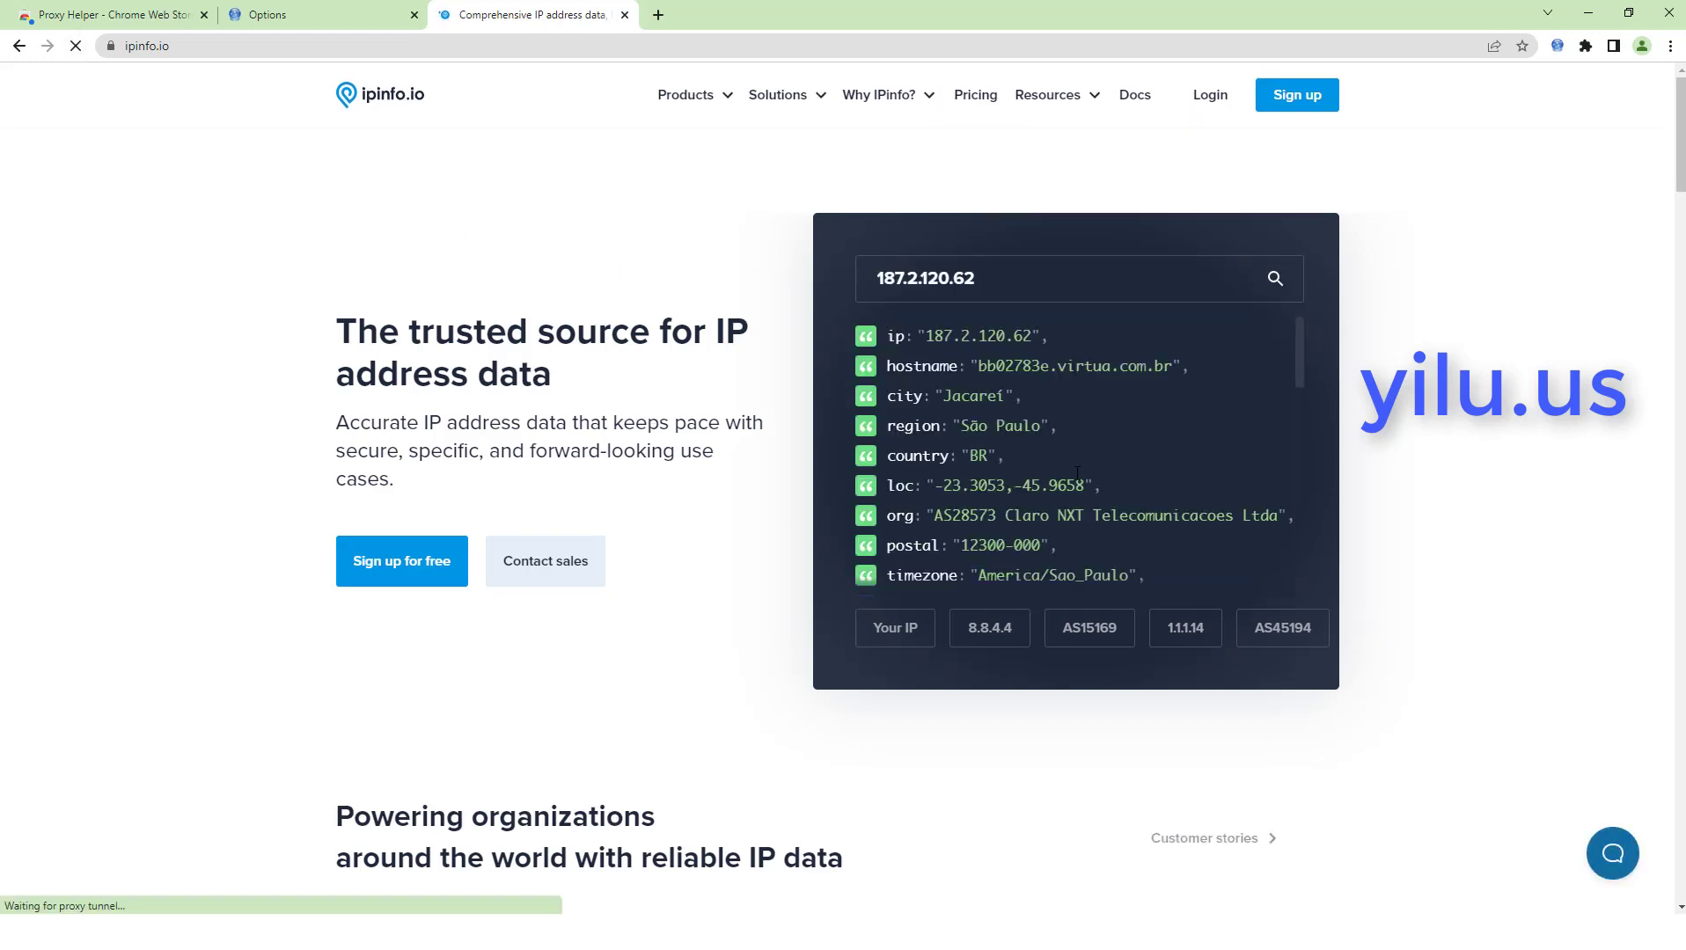
double_click(980, 454)
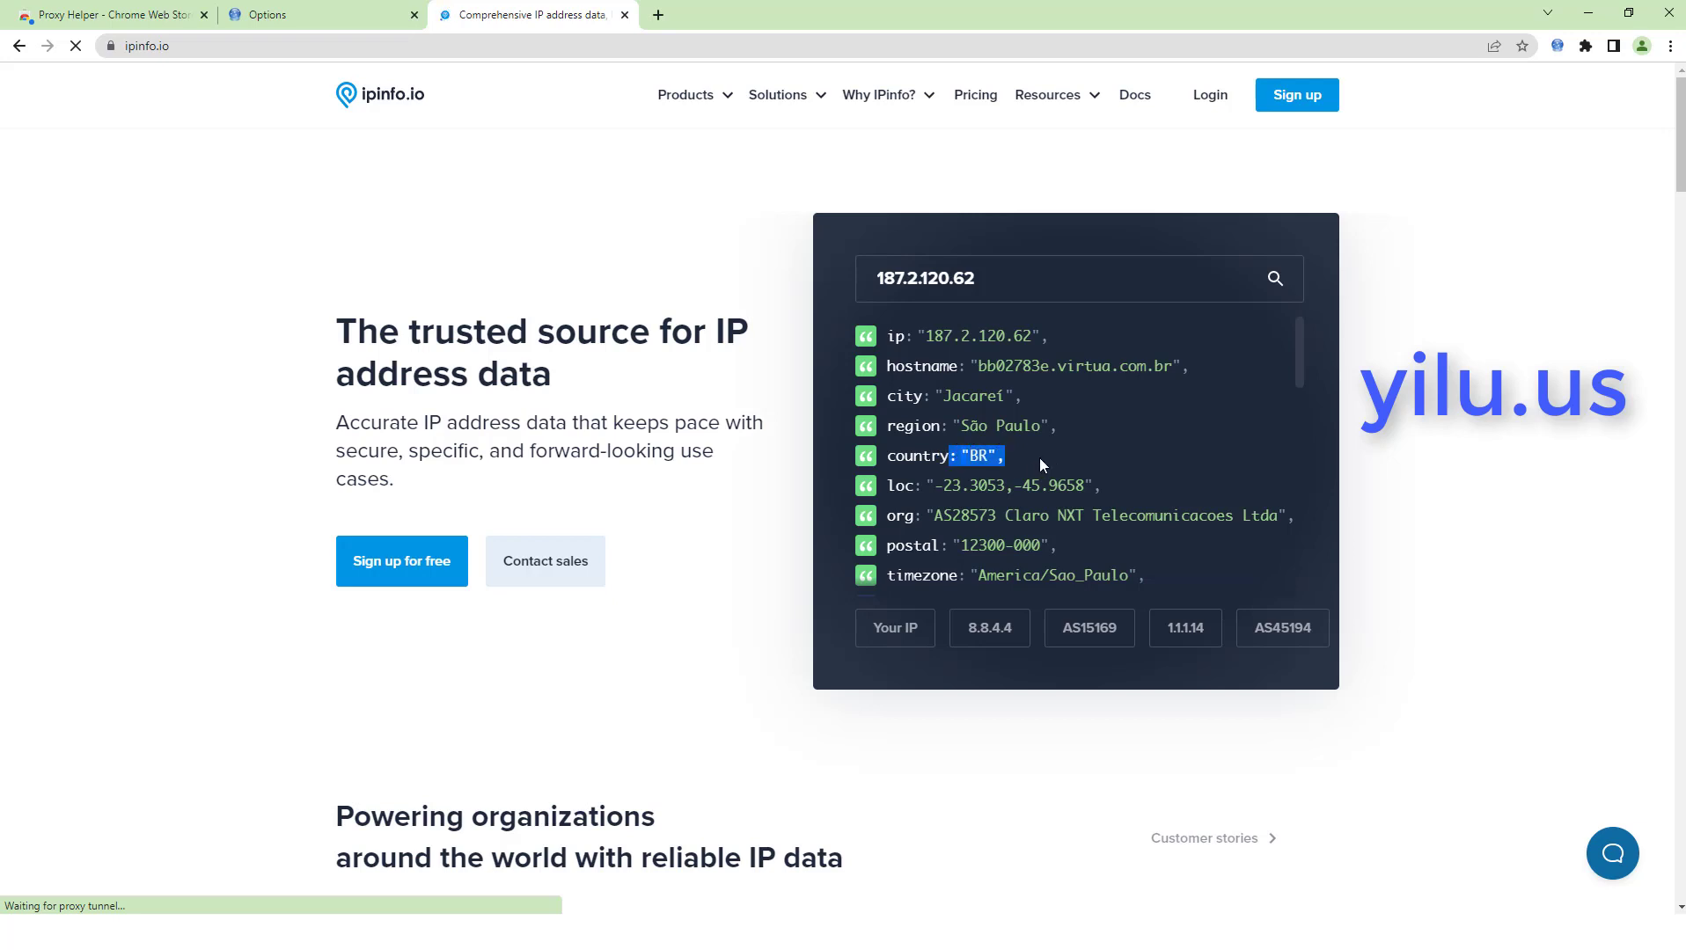
click(311, 14)
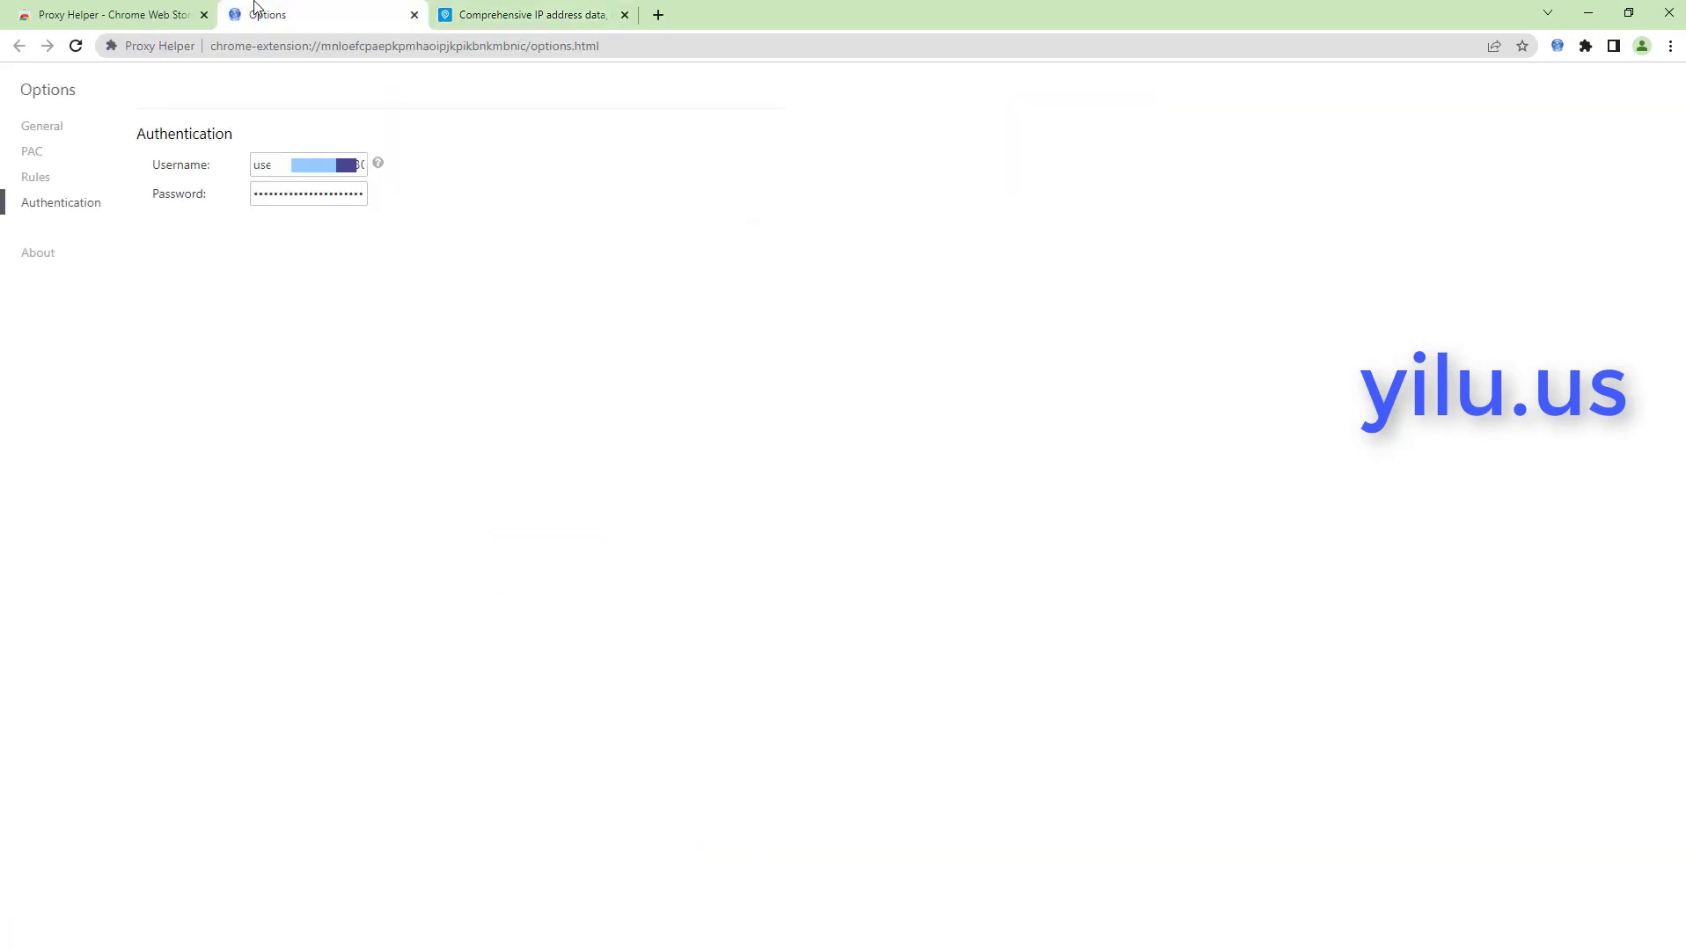
Show Proxy Helper's General settings and YiLu Proxy's Sharing Static Hosting IP list
click(42, 125)
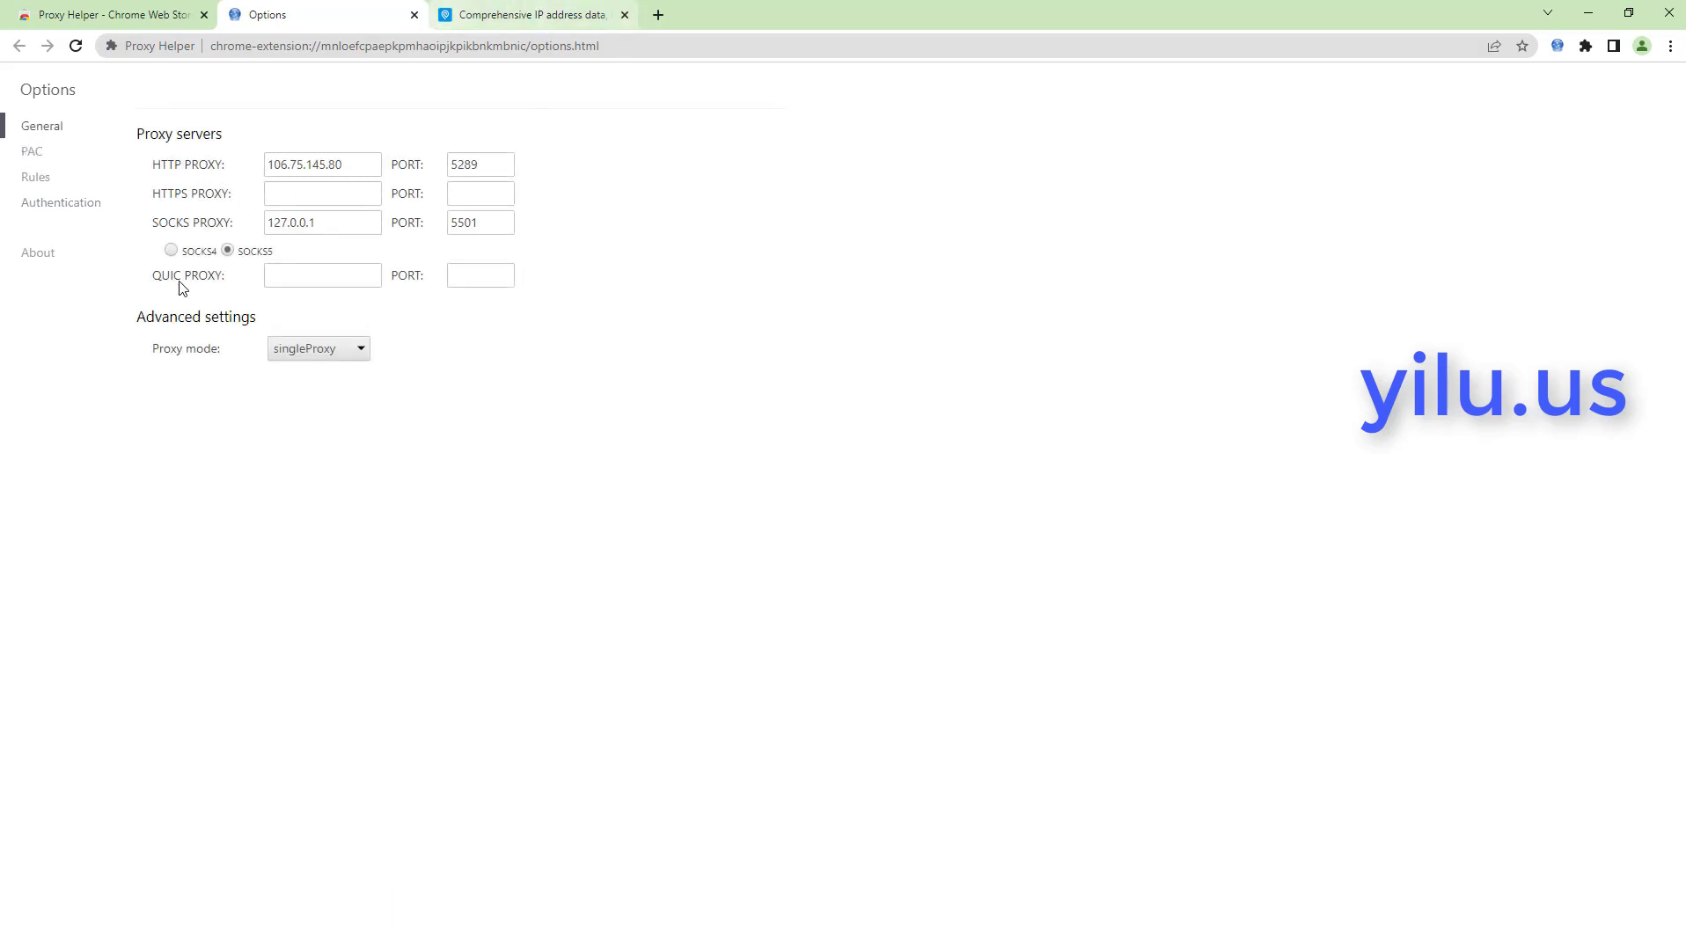
mouse_move(396, 312)
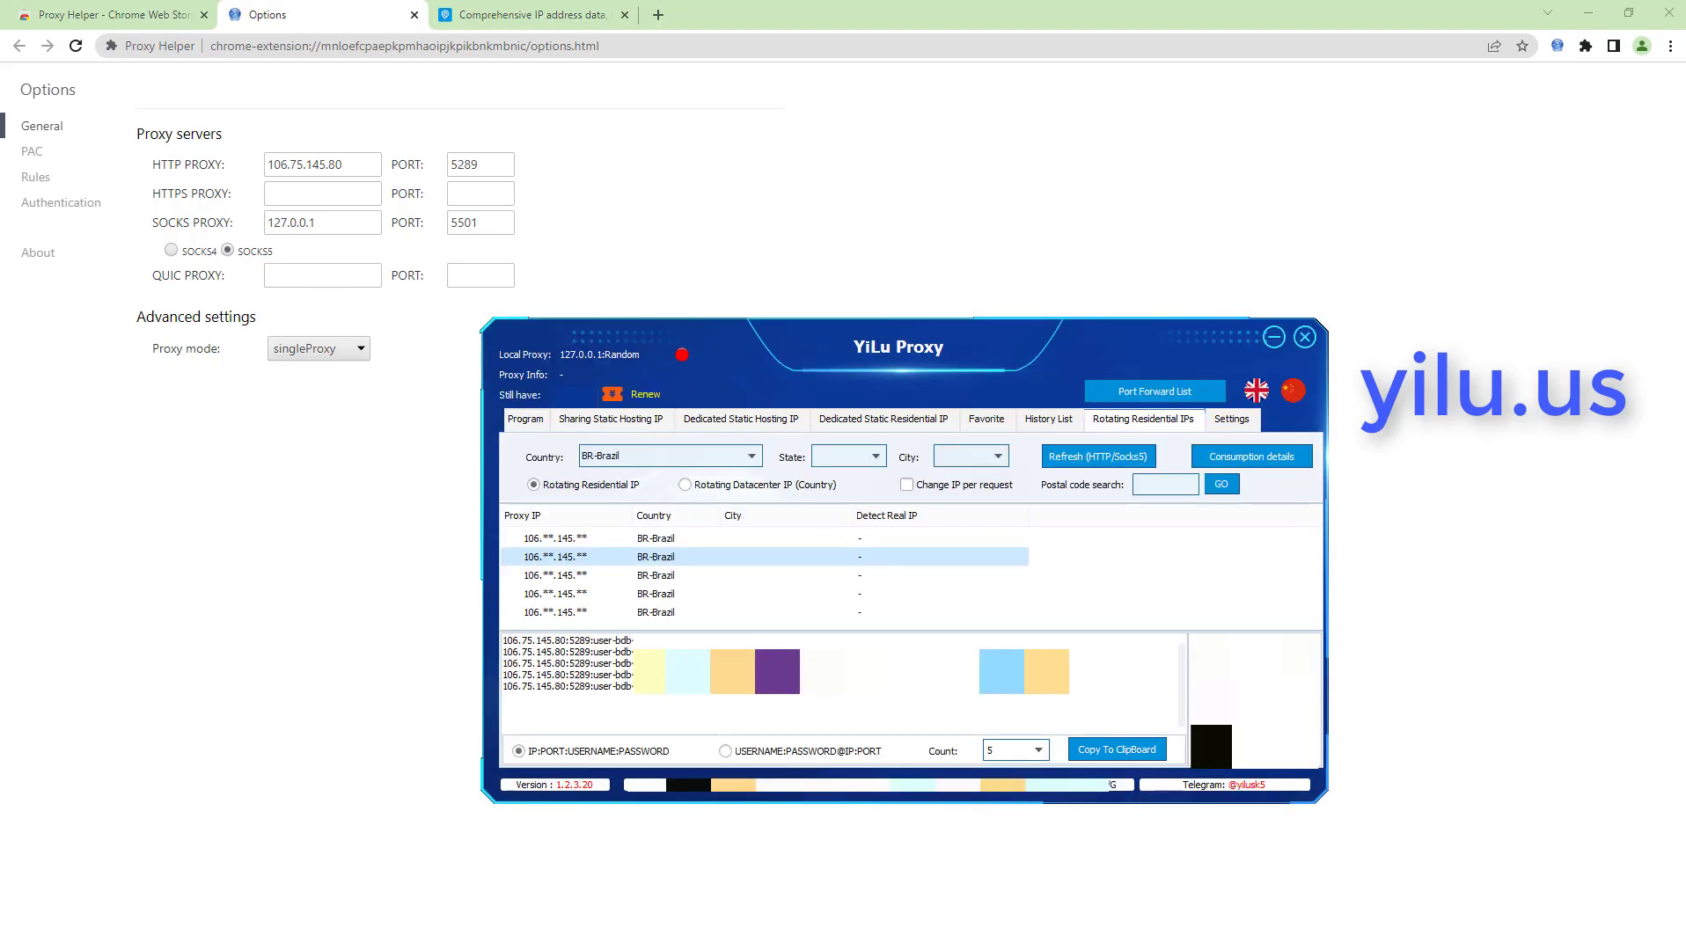
click(609, 419)
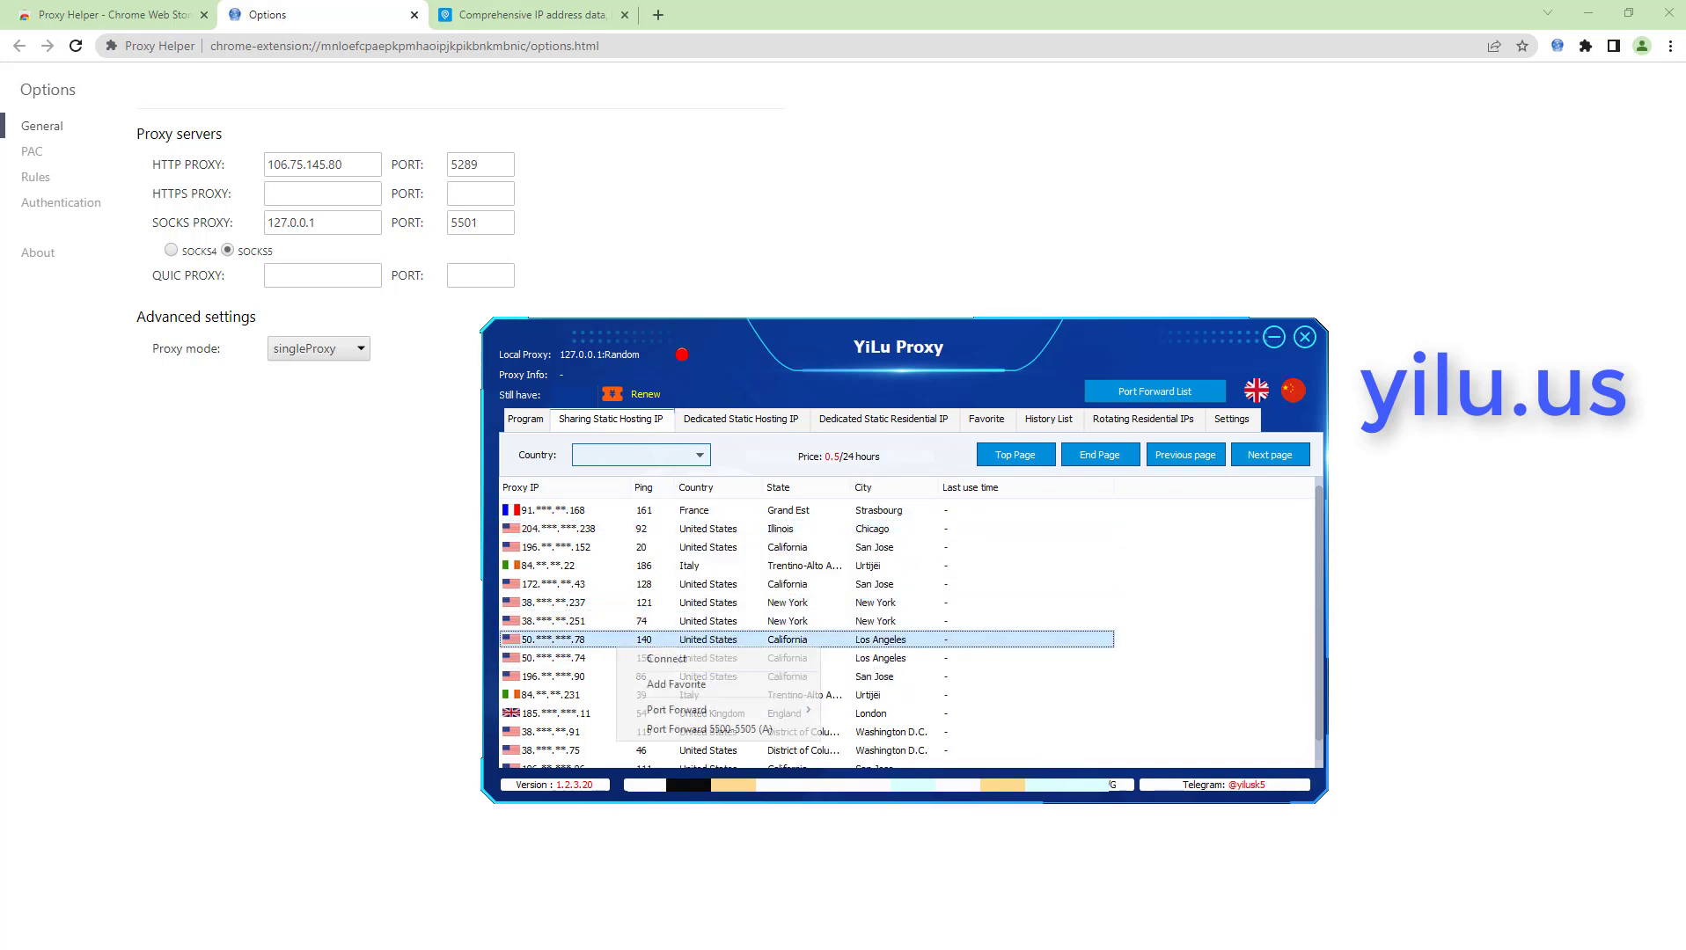
mouse_move(677, 709)
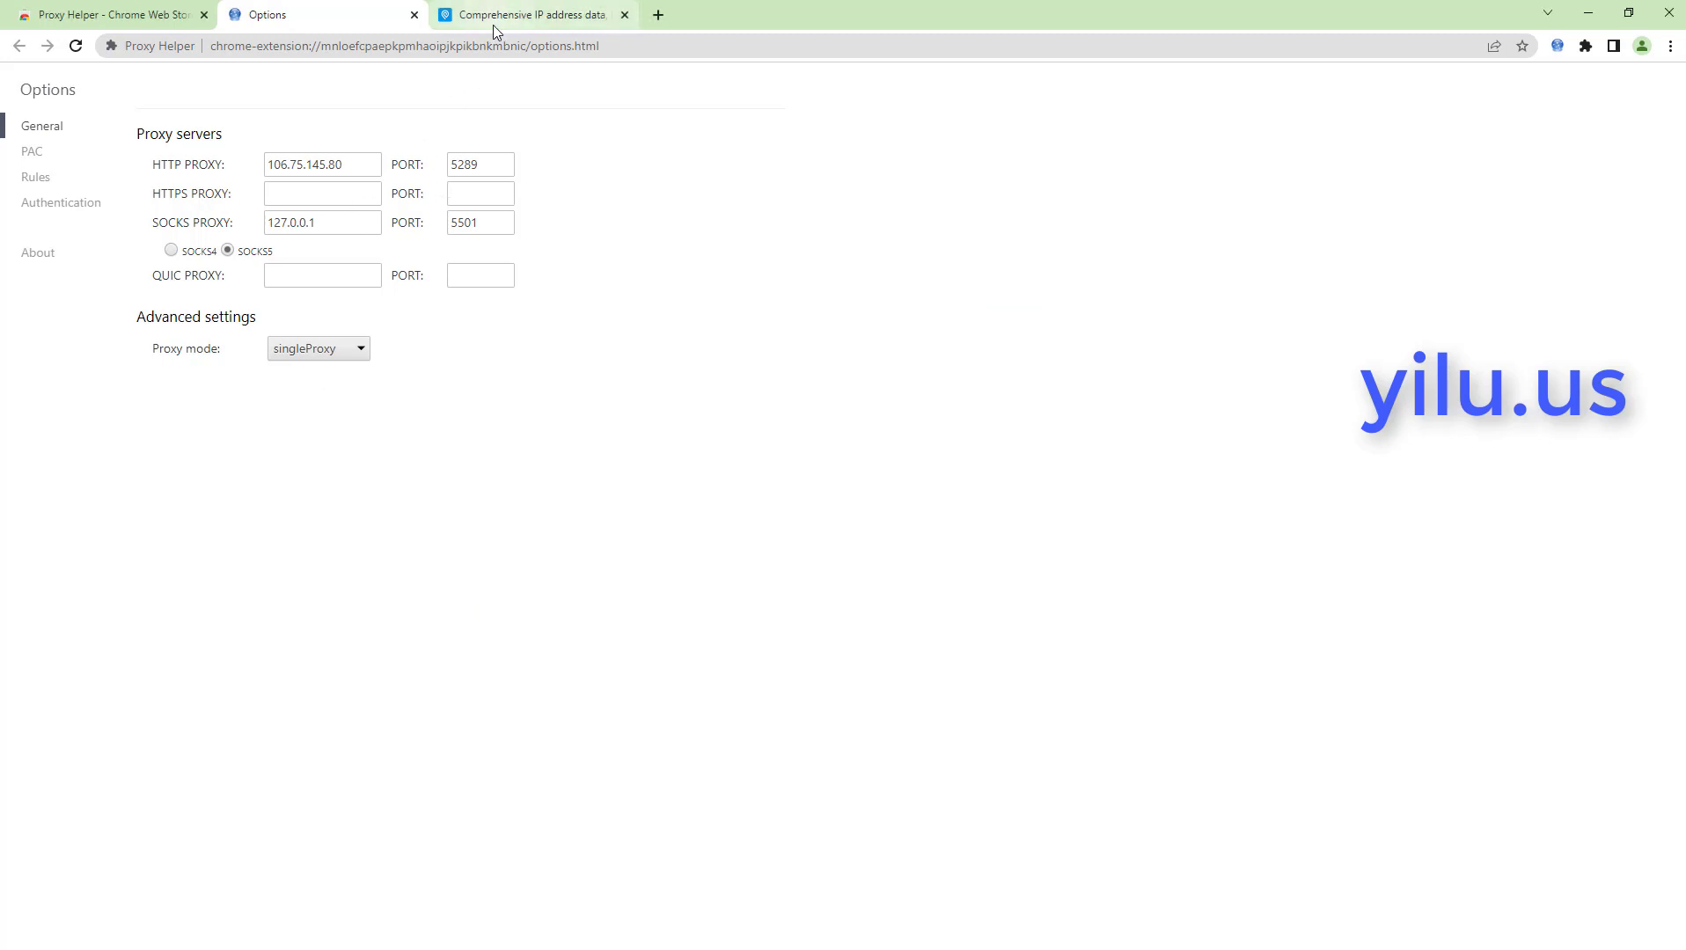
click(1555, 46)
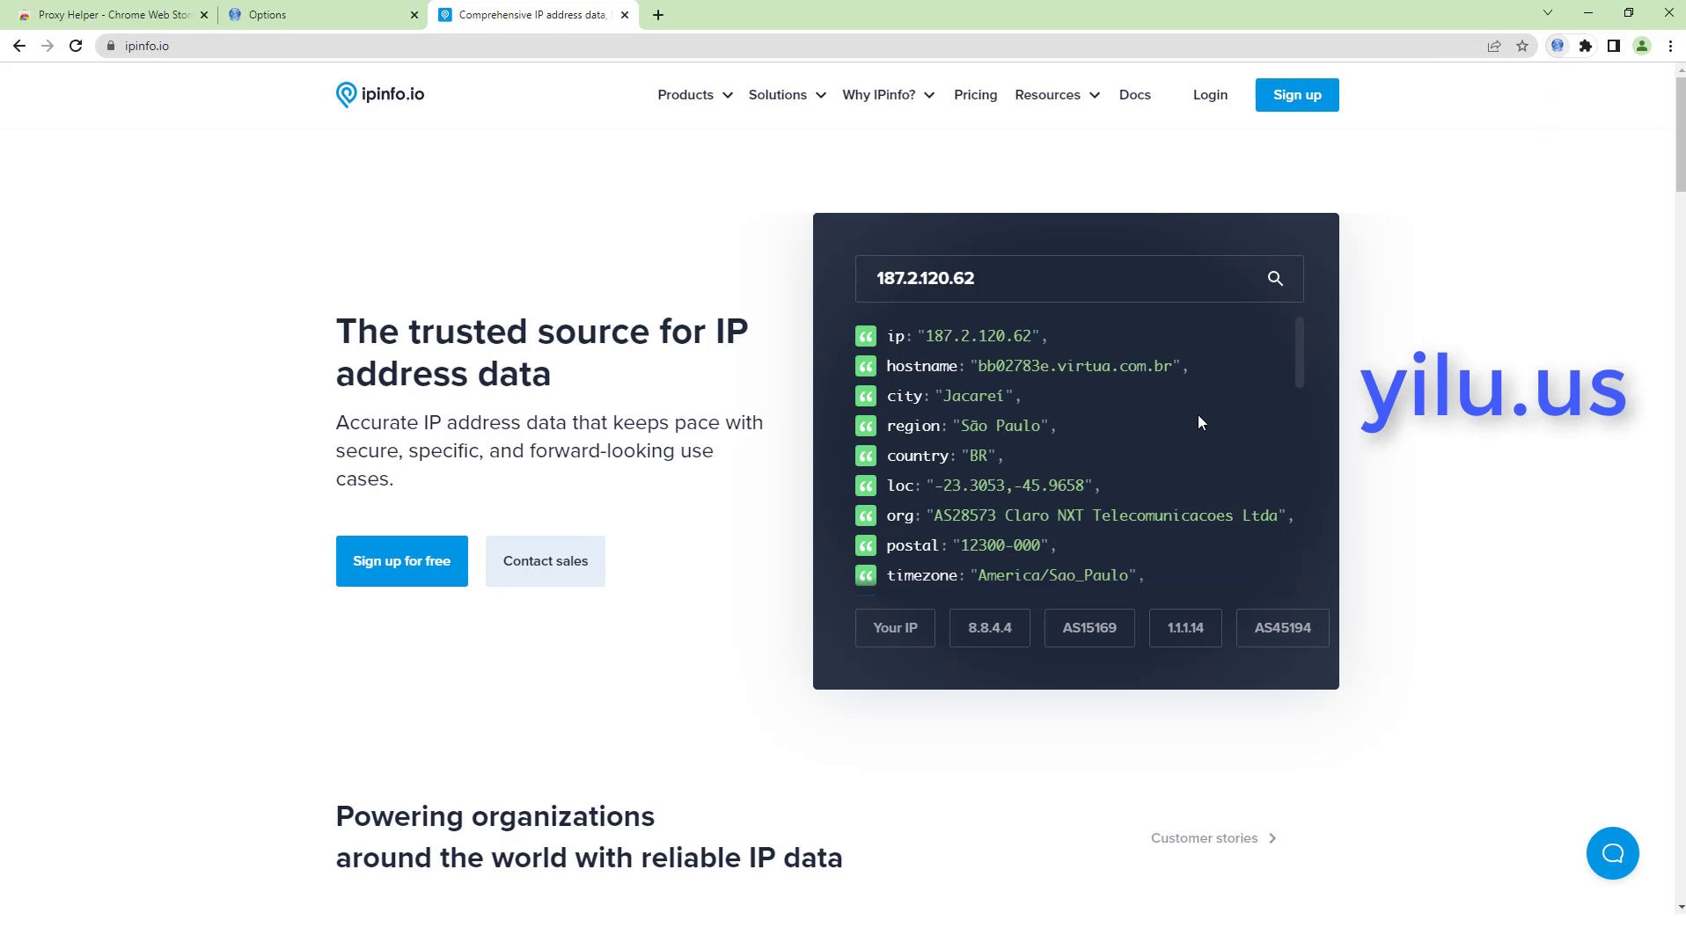
mouse_move(914, 809)
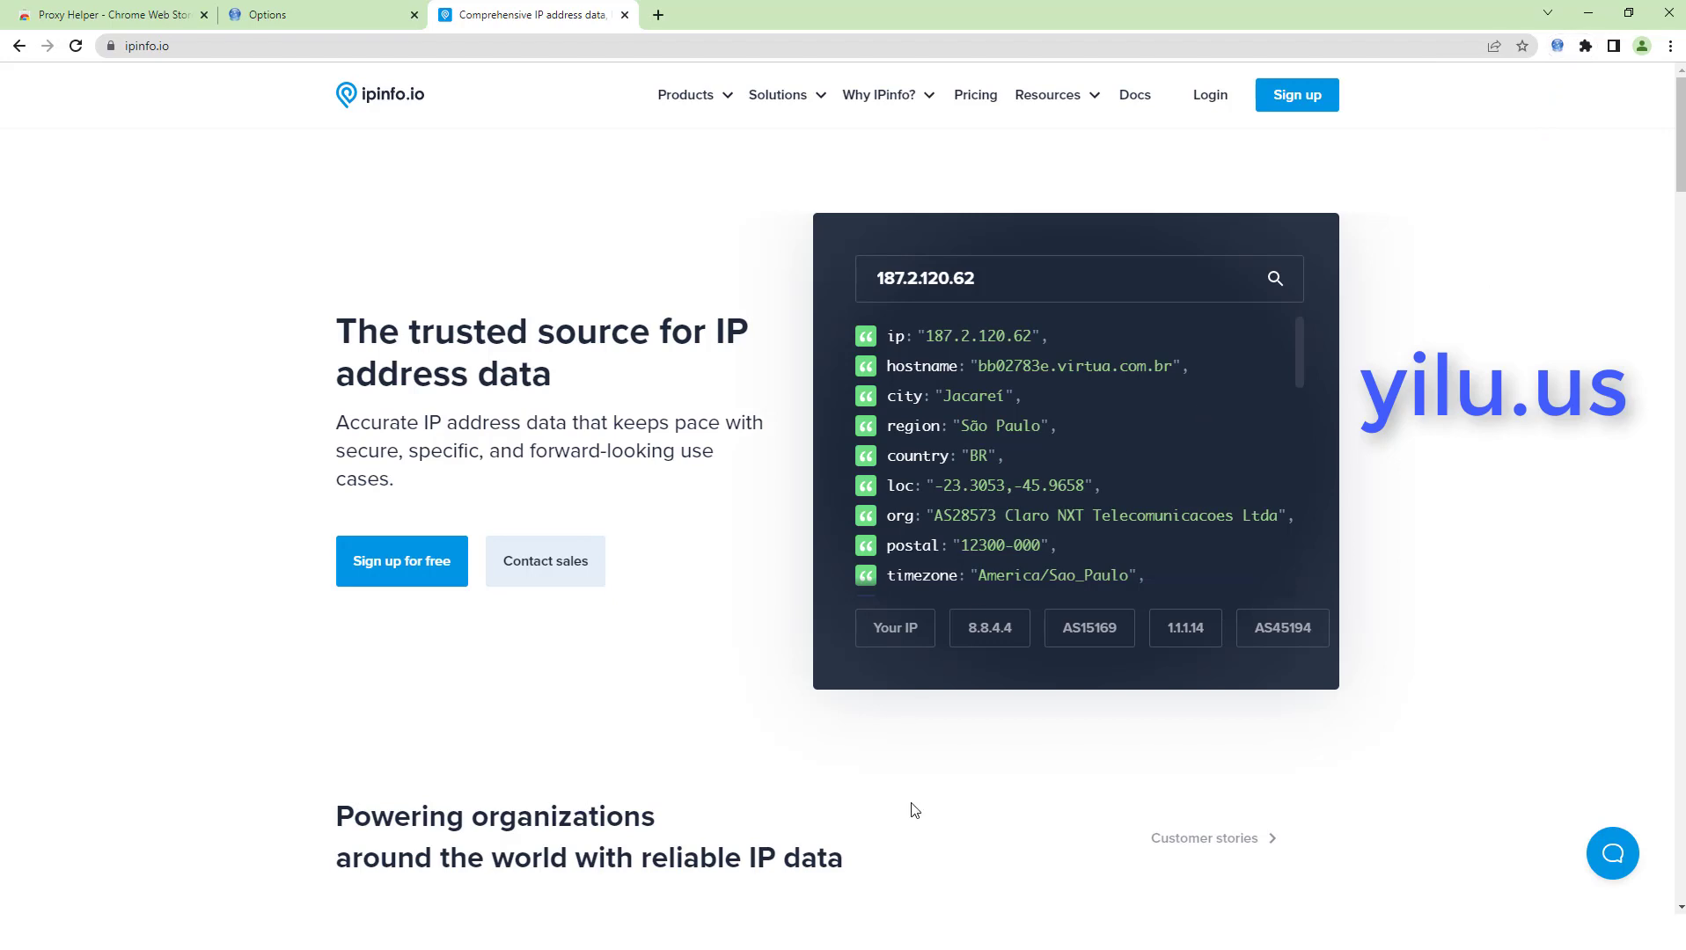